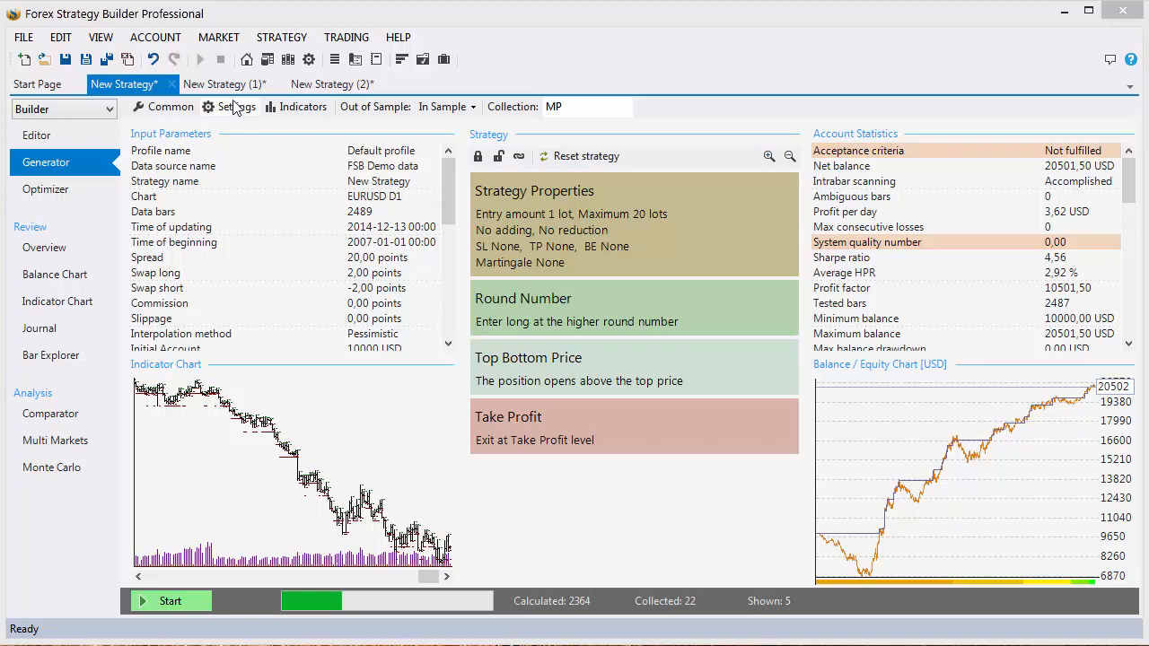
{"action": "mouse_move", "coordinate": [237, 112]}
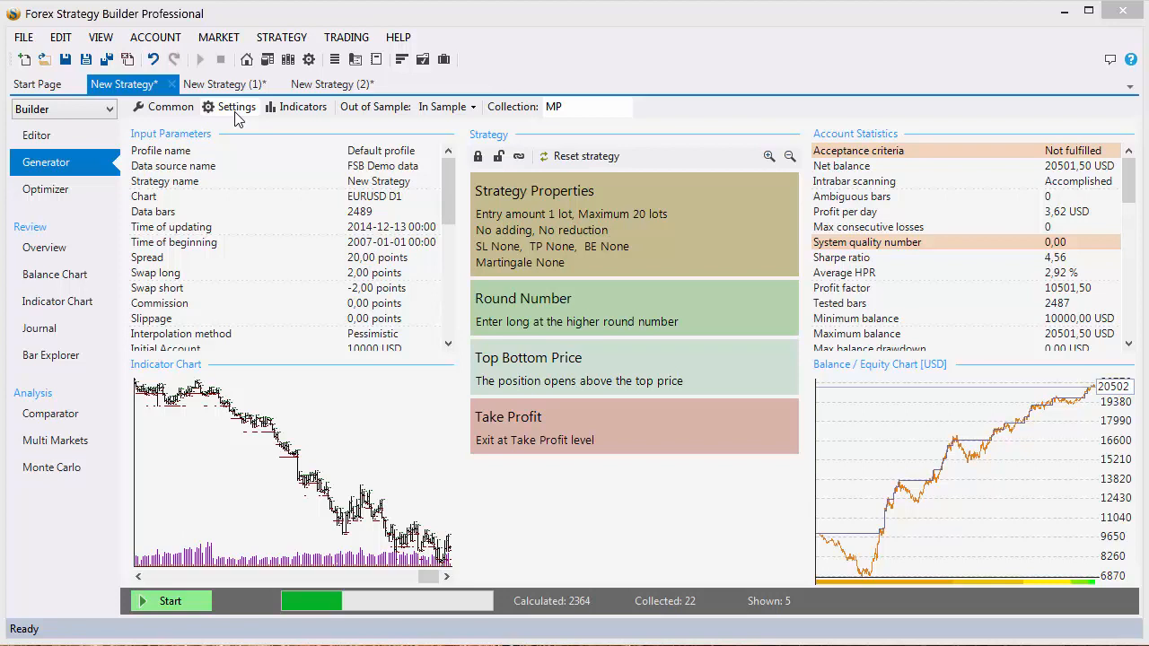
Show the Generator Settings panel: search best Net balance, 5 minutes, 2 parallel threads.
{"action": "left_click", "coordinate": [237, 106]}
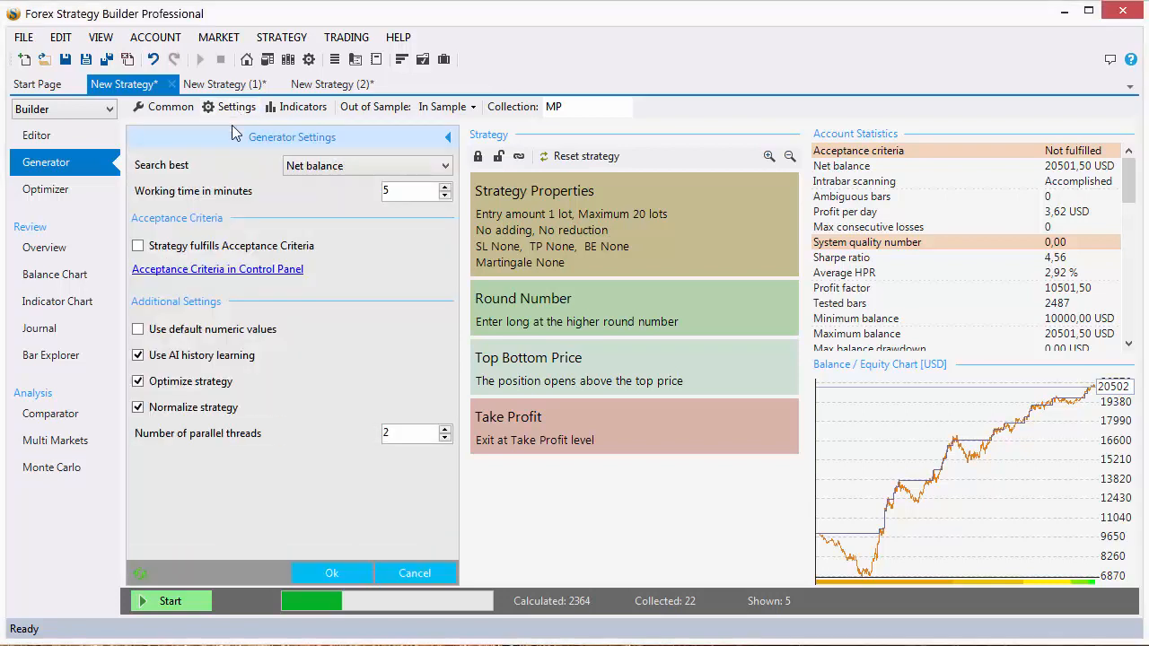
{"action": "mouse_move", "coordinate": [250, 178]}
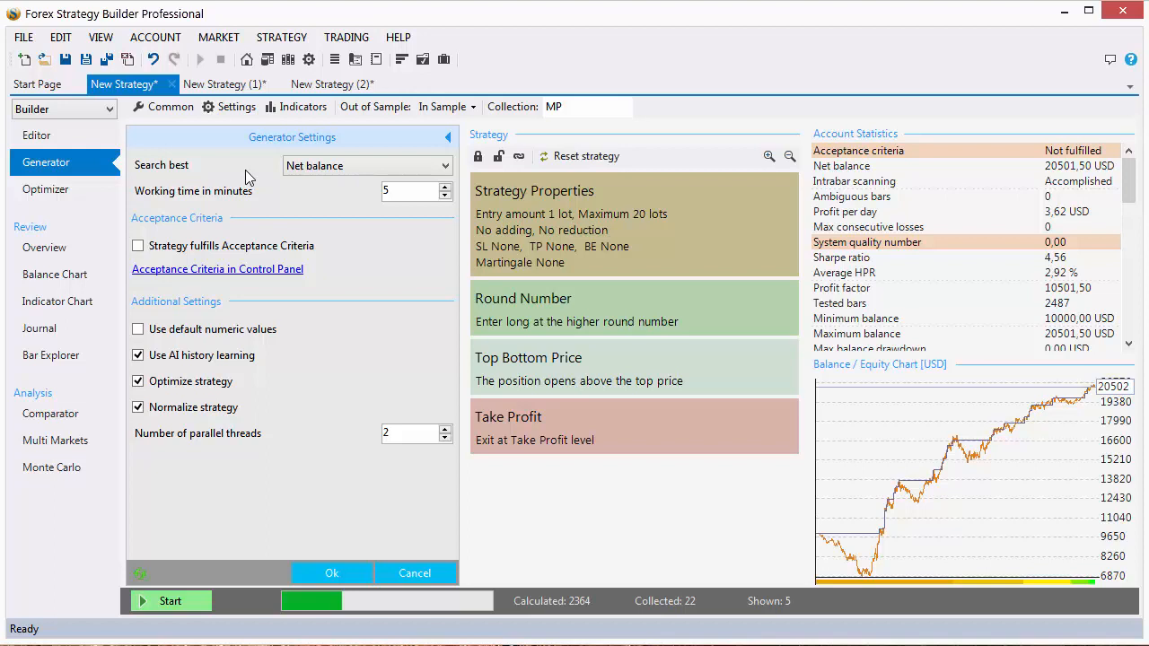
{"action": "mouse_move", "coordinate": [206, 178]}
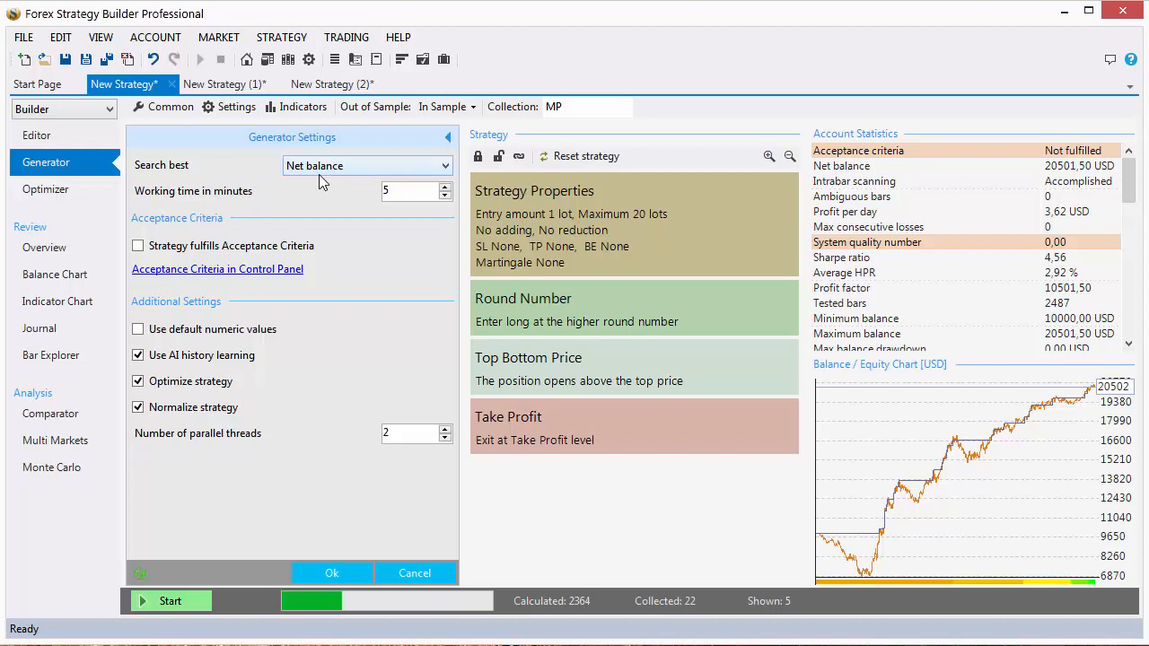
Expand the Search best list showing Net balance, Sharpe ratio, profit factor and other criteria.
{"action": "left_click", "coordinate": [366, 165]}
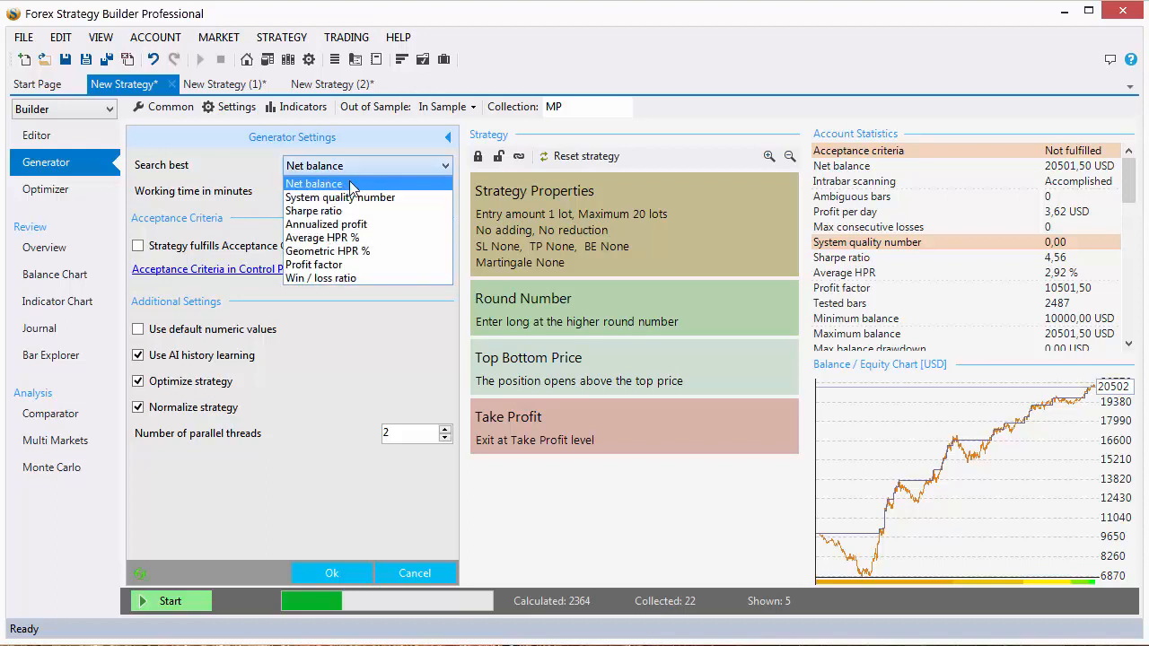
{"action": "mouse_move", "coordinate": [327, 223]}
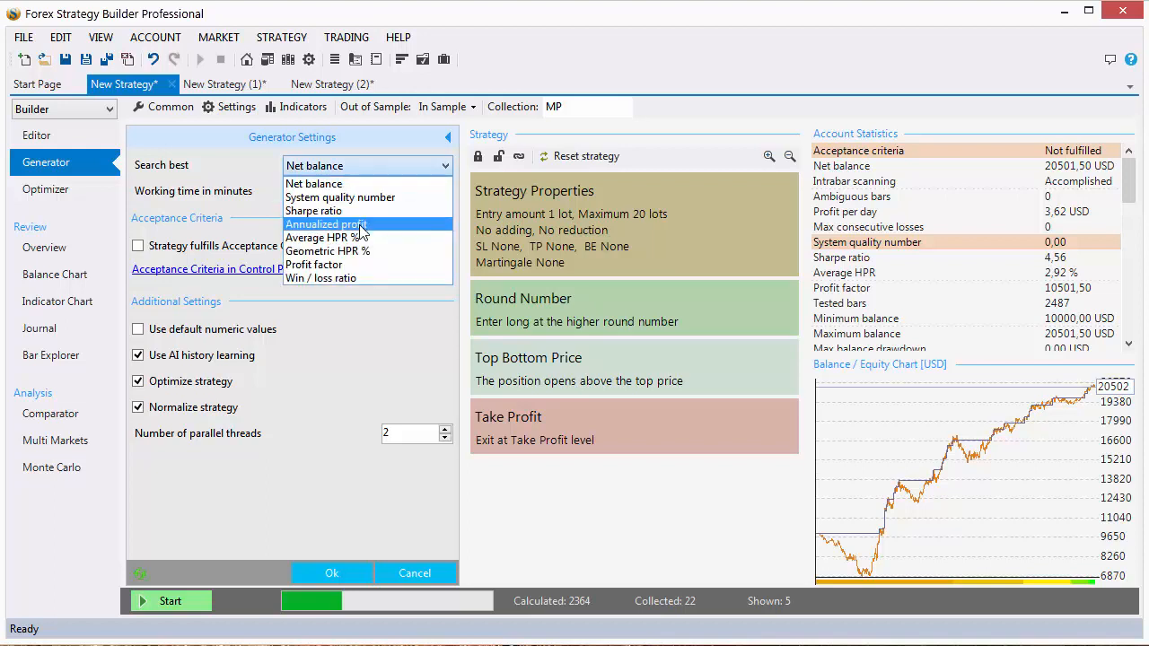
{"action": "mouse_move", "coordinate": [355, 264]}
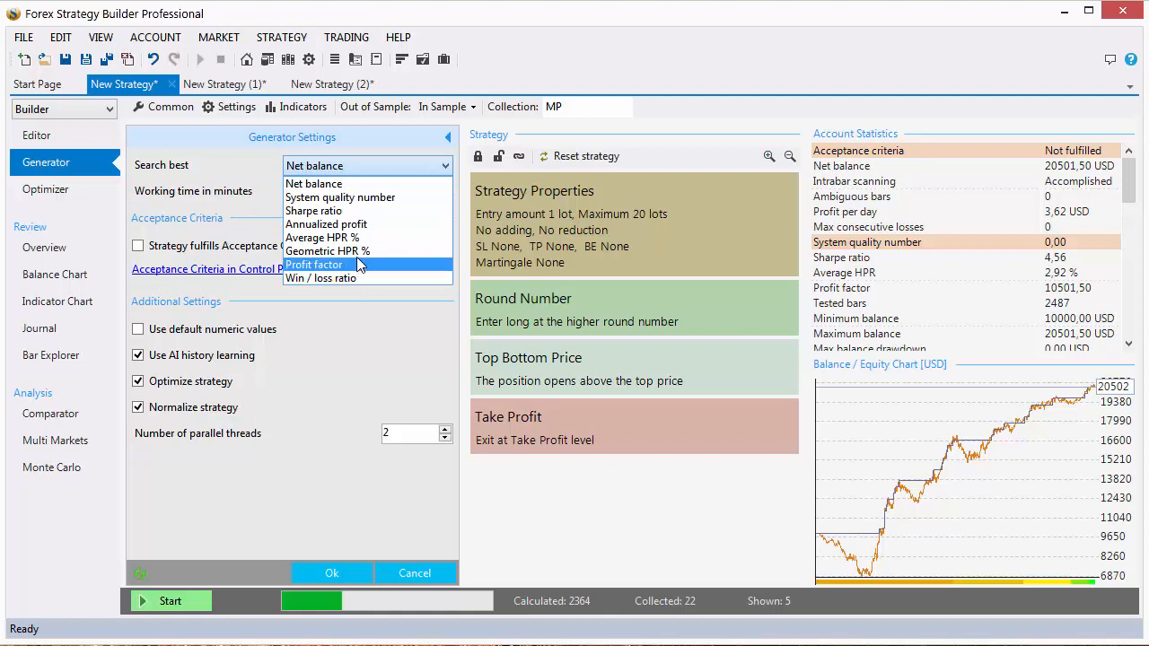
{"action": "mouse_move", "coordinate": [359, 197]}
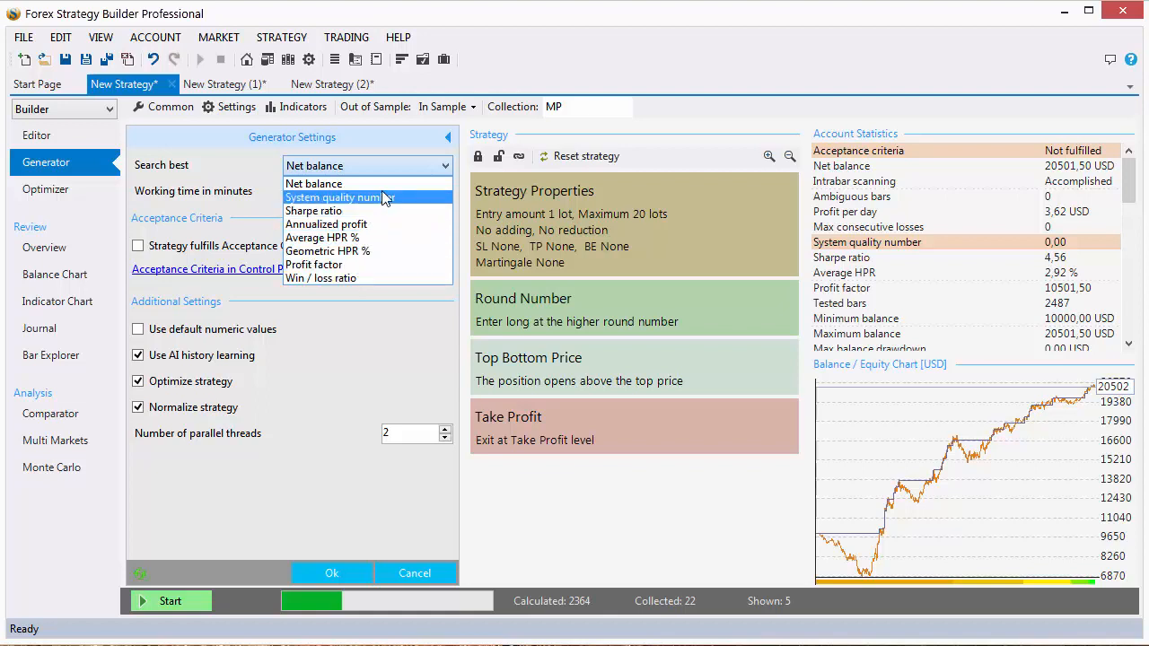
{"action": "mouse_move", "coordinate": [315, 183]}
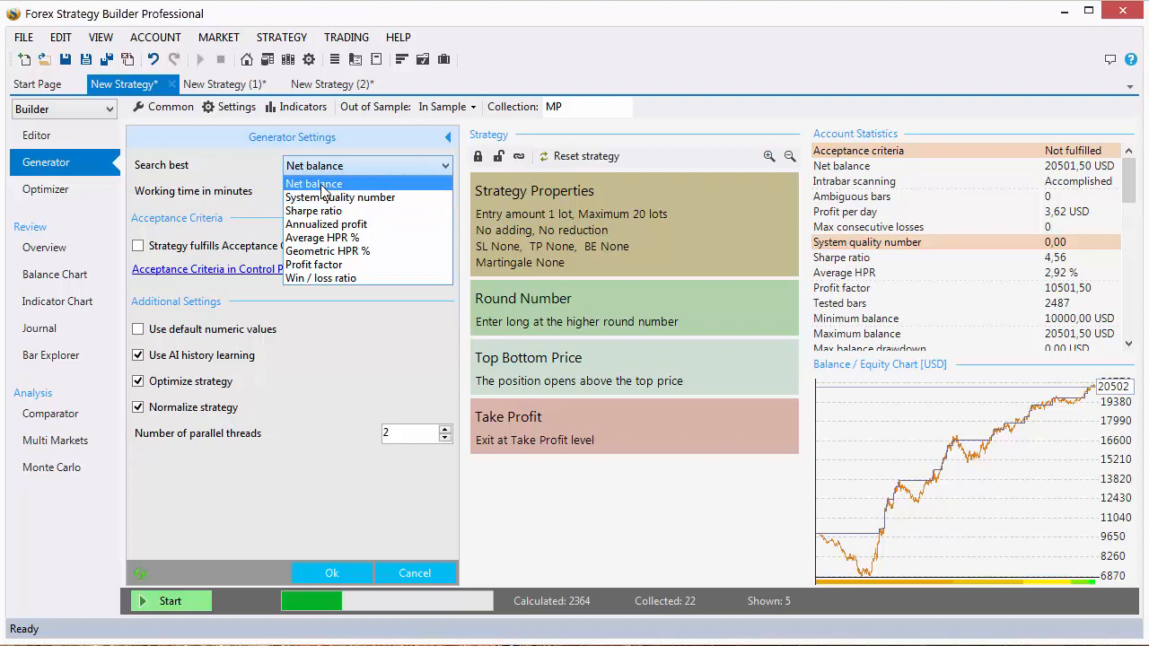
{"action": "mouse_move", "coordinate": [262, 179]}
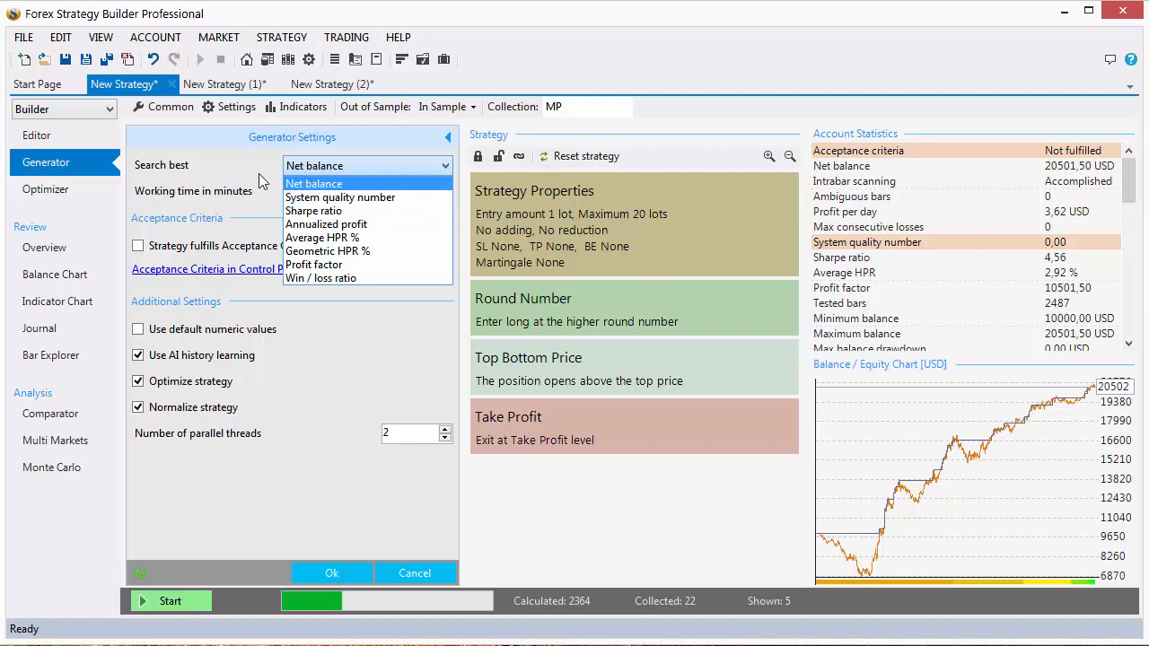
{"action": "mouse_move", "coordinate": [298, 183]}
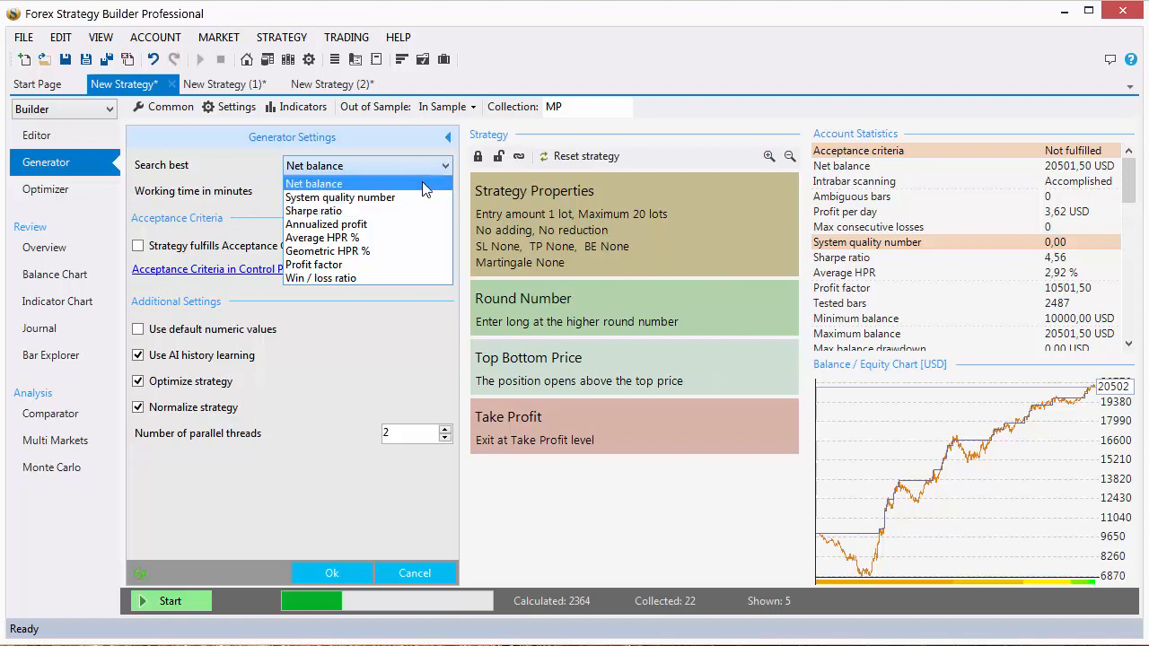
{"action": "mouse_move", "coordinate": [359, 276]}
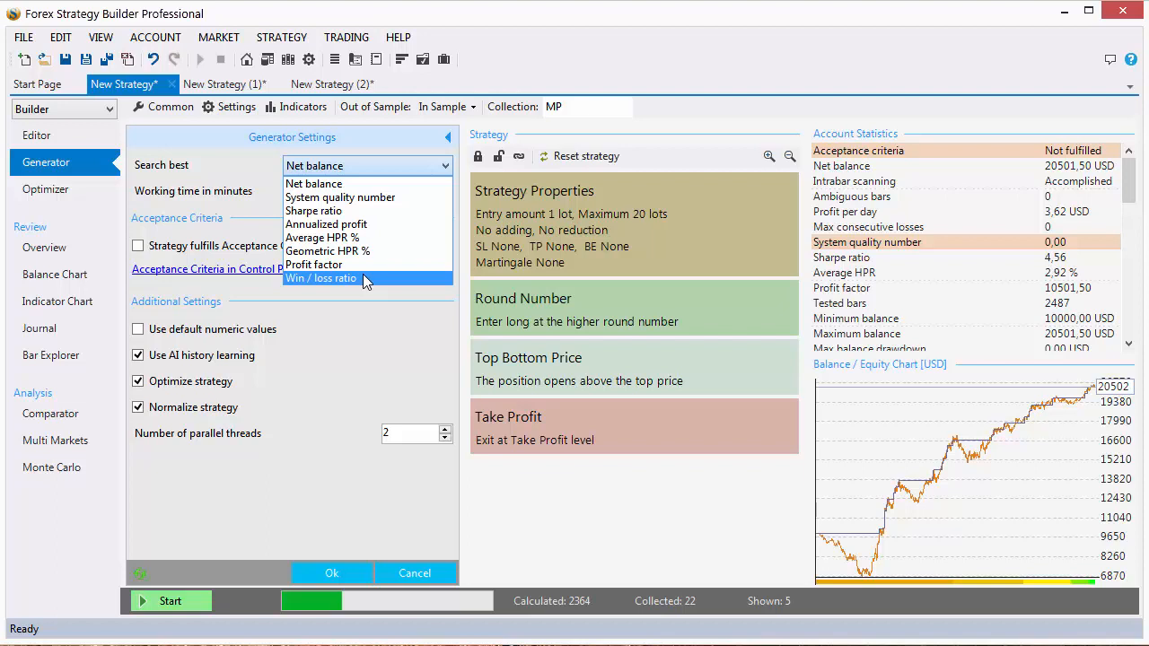
{"action": "mouse_move", "coordinate": [350, 296]}
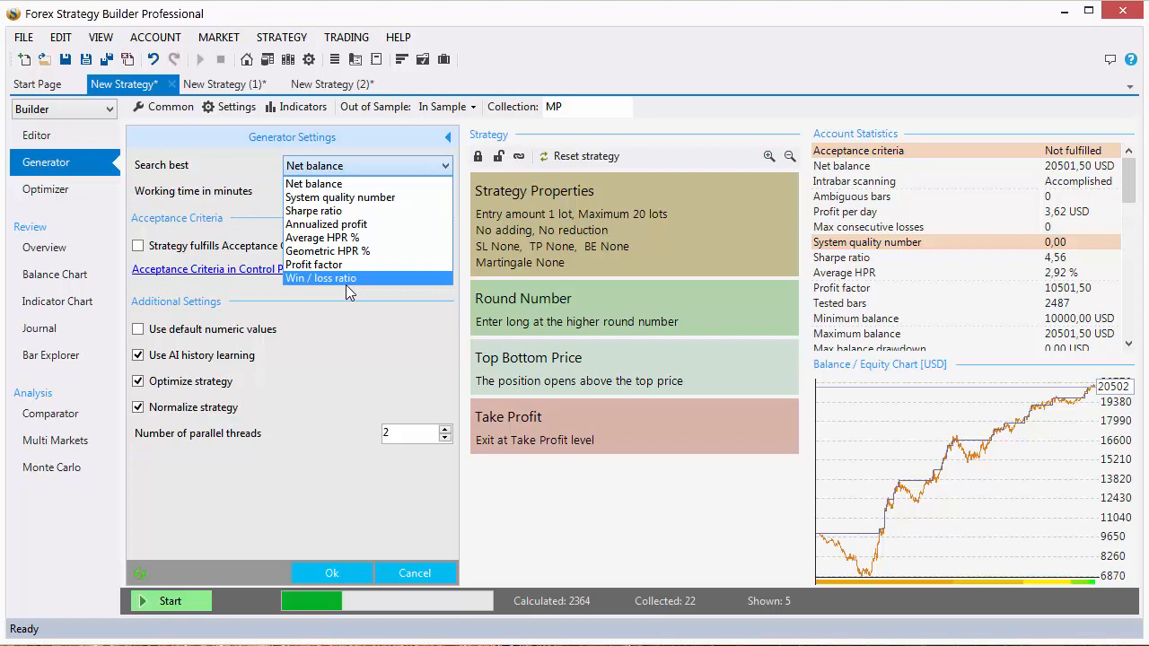
{"action": "mouse_move", "coordinate": [347, 289]}
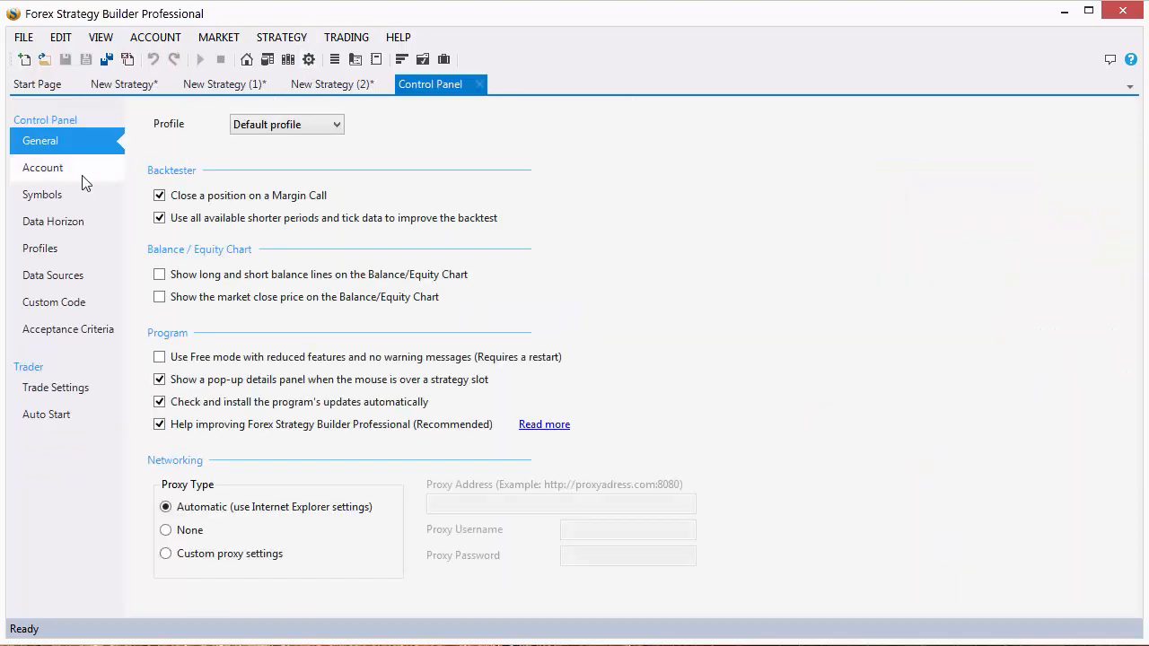
View the Control Panel acceptance criteria: max 10 ambiguous bars, profit per day 1, min 100 trades.
{"action": "left_click", "coordinate": [68, 329]}
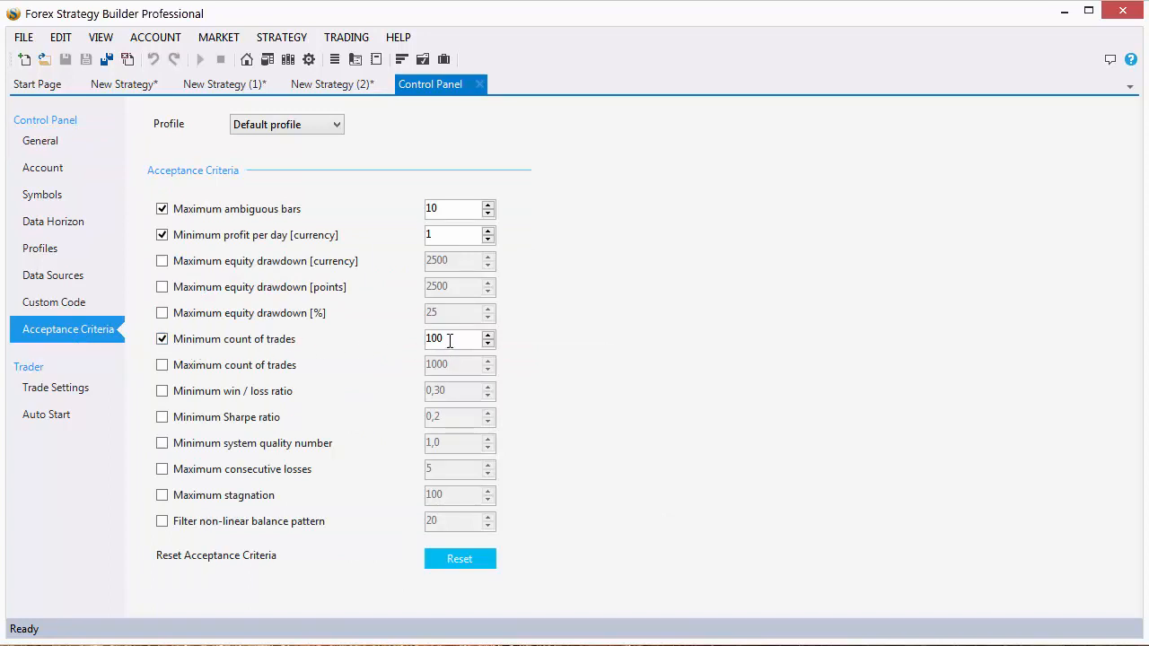
{"action": "mouse_move", "coordinate": [458, 338]}
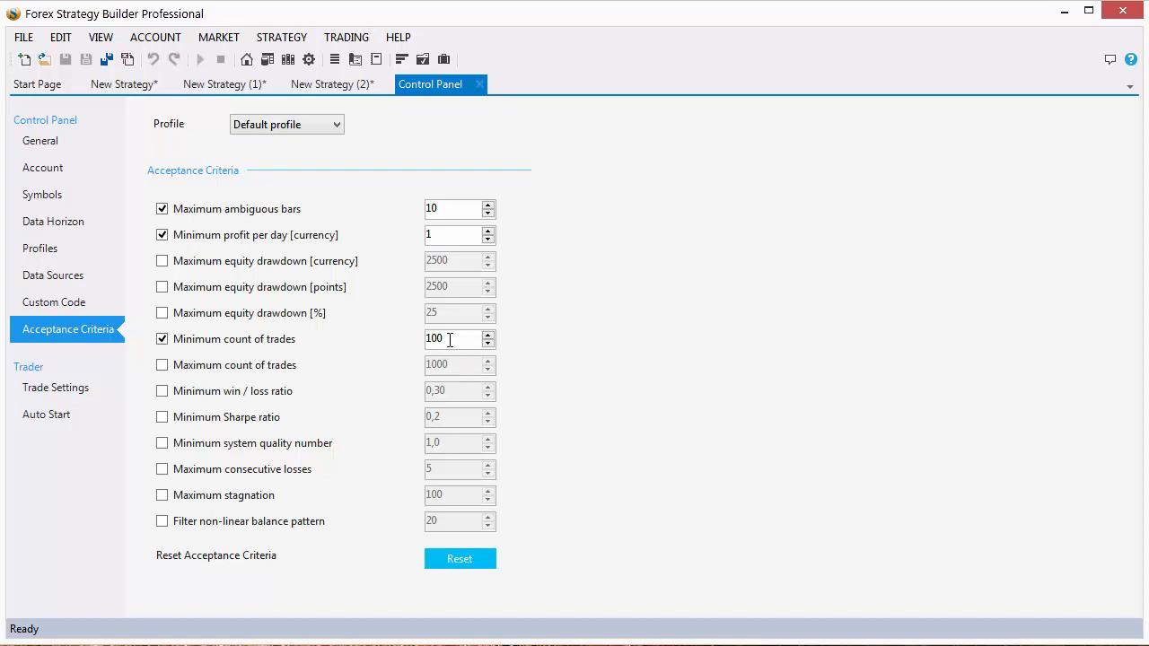
{"action": "left_click", "coordinate": [332, 85]}
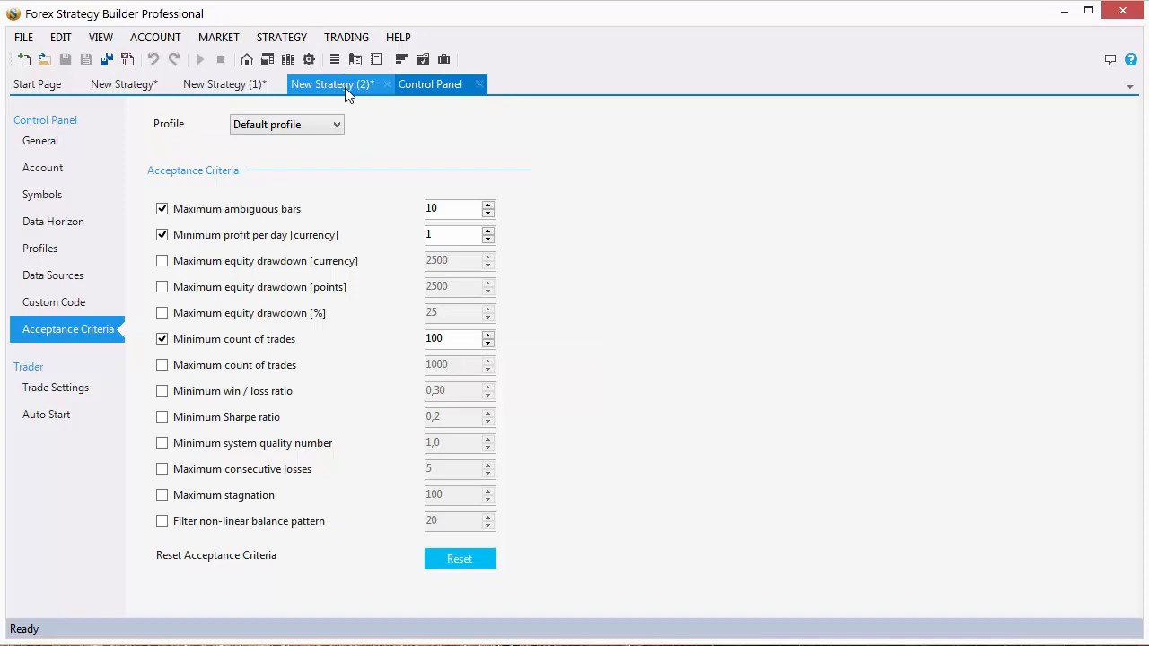
Return to New Strategy (1) generator settings with the Search best criteria listed.
{"action": "left_click", "coordinate": [224, 85]}
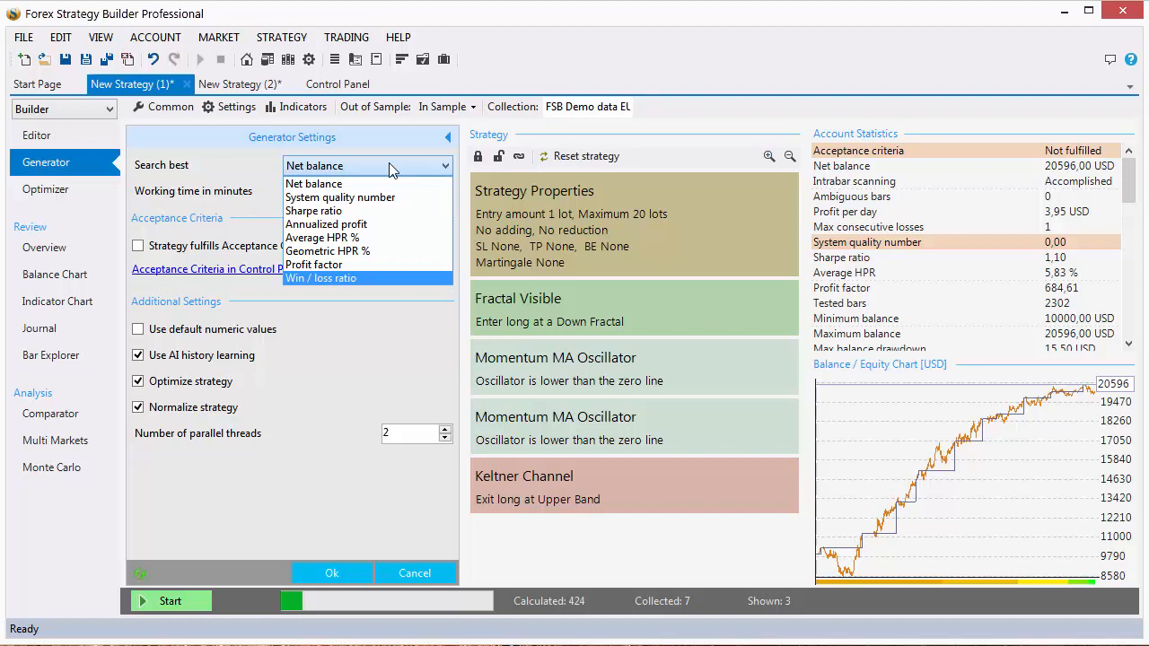
{"action": "mouse_move", "coordinate": [333, 289]}
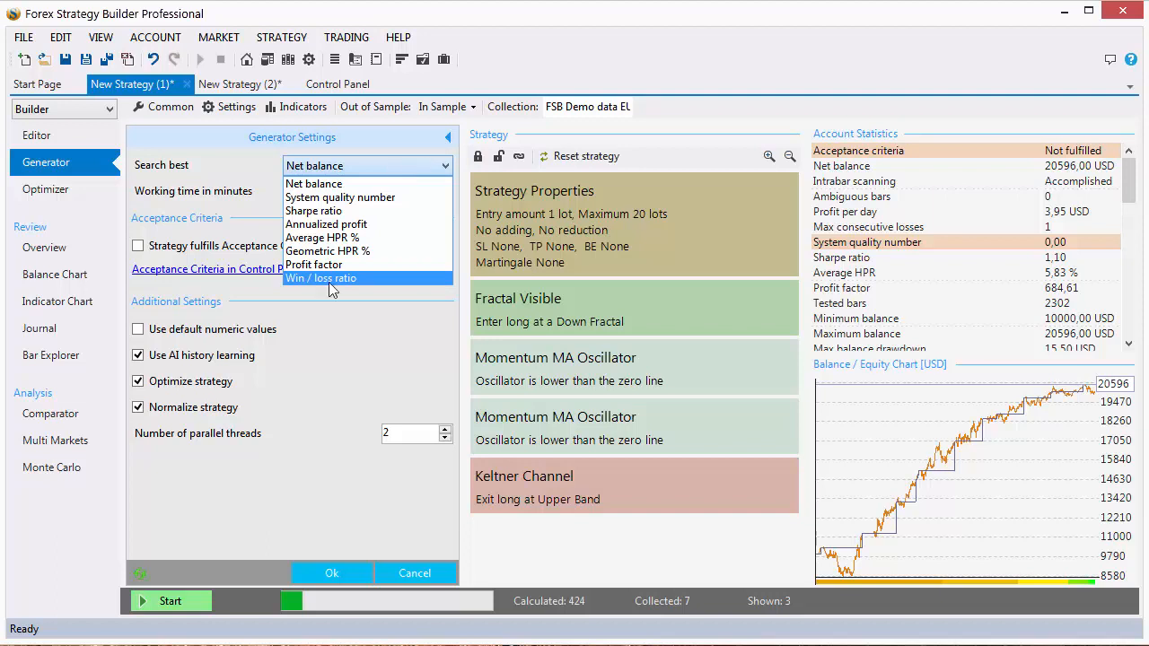
{"action": "mouse_move", "coordinate": [314, 183]}
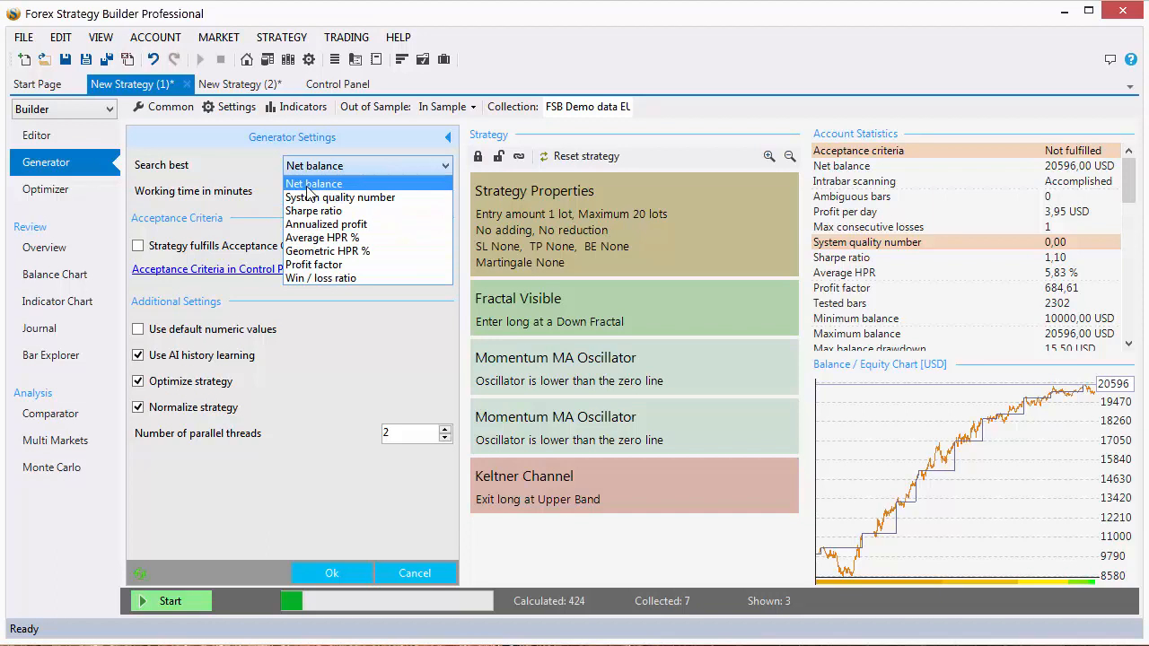
{"action": "mouse_move", "coordinate": [350, 237]}
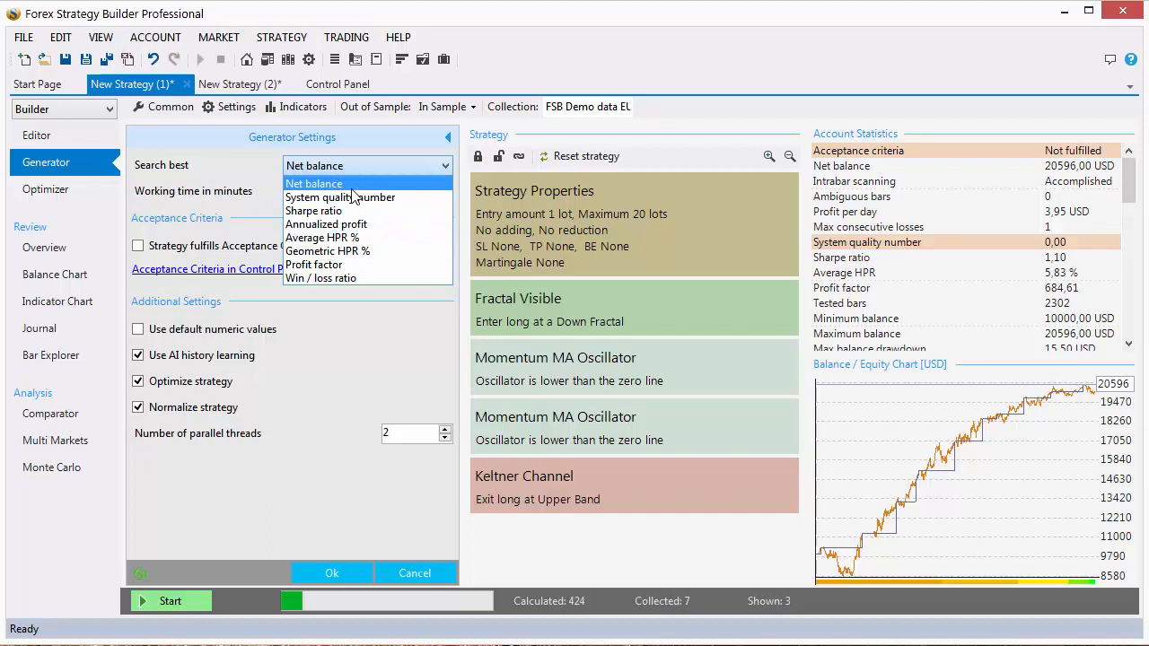
Collapse the Search best list, keeping Net balance with a 5-minute working time.
{"action": "left_click", "coordinate": [313, 183]}
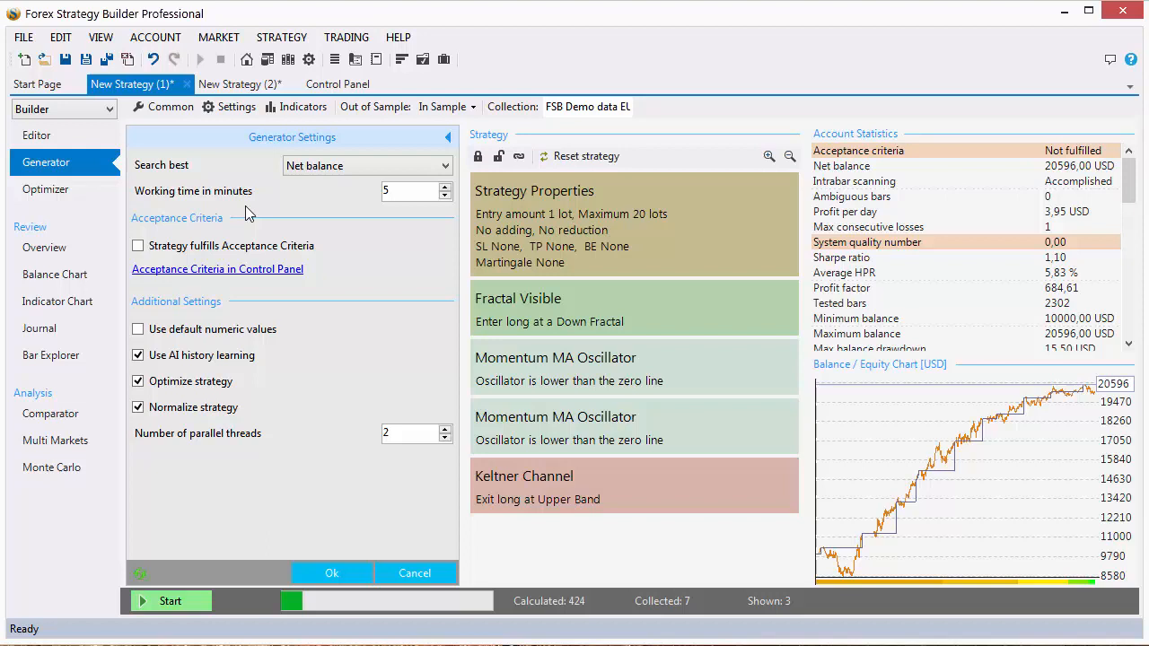
{"action": "mouse_move", "coordinate": [356, 198]}
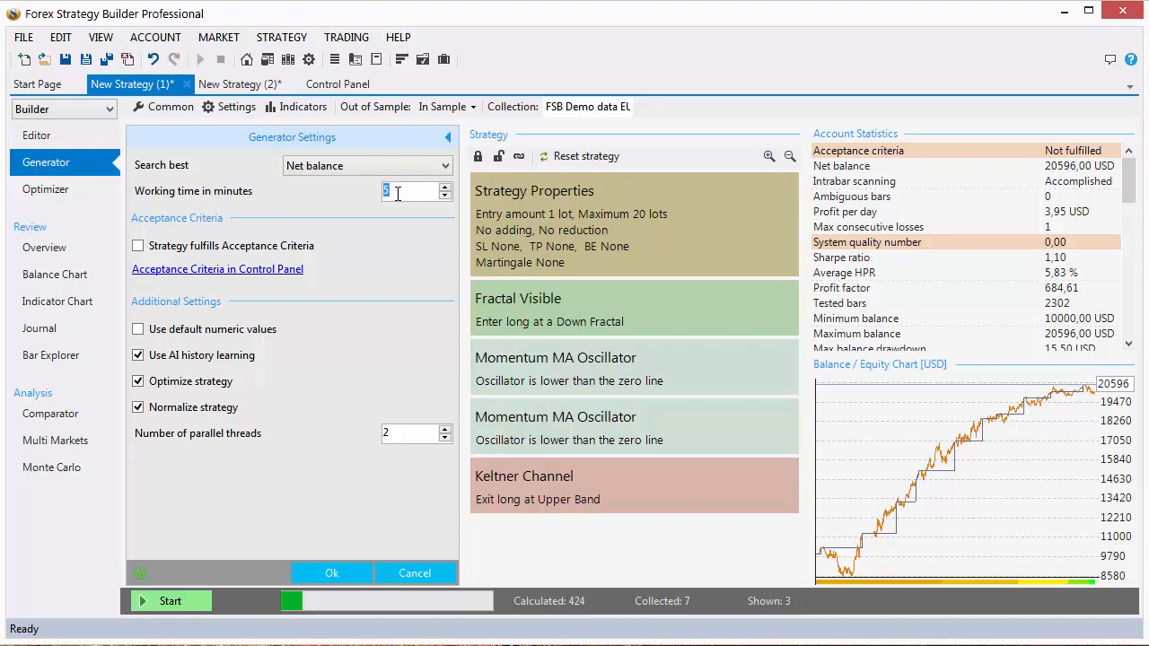
{"action": "mouse_move", "coordinate": [413, 190]}
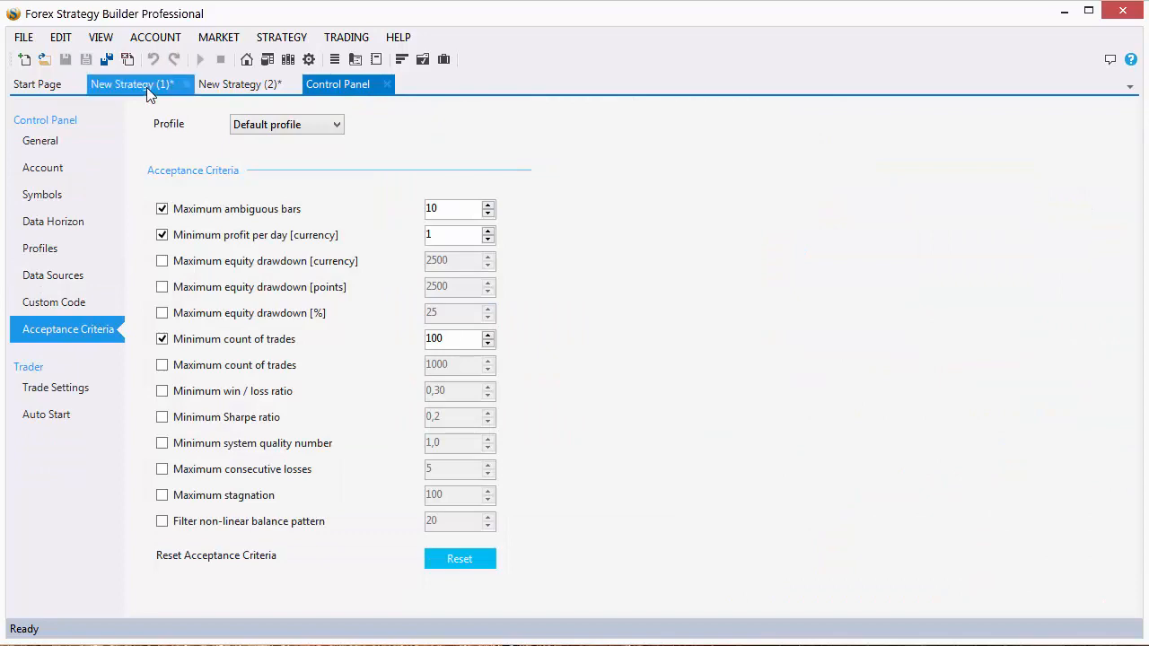
Go back to New Strategy (1)'s Generator Settings from the Control Panel acceptance criteria.
{"action": "left_click", "coordinate": [133, 84]}
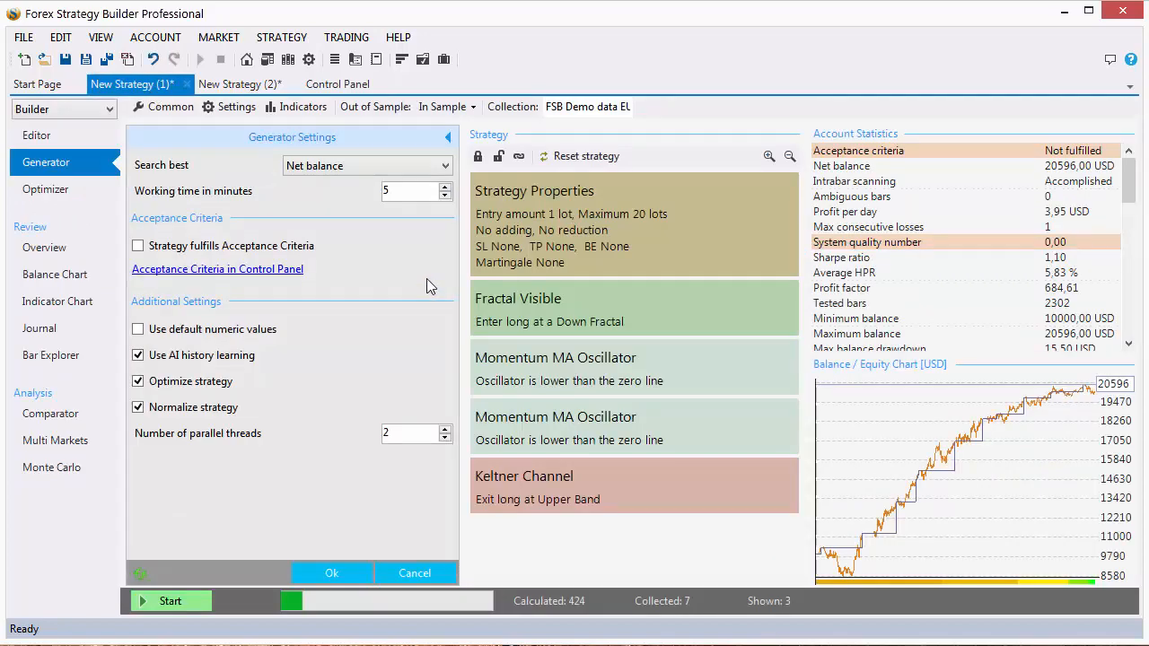
{"action": "mouse_move", "coordinate": [388, 245]}
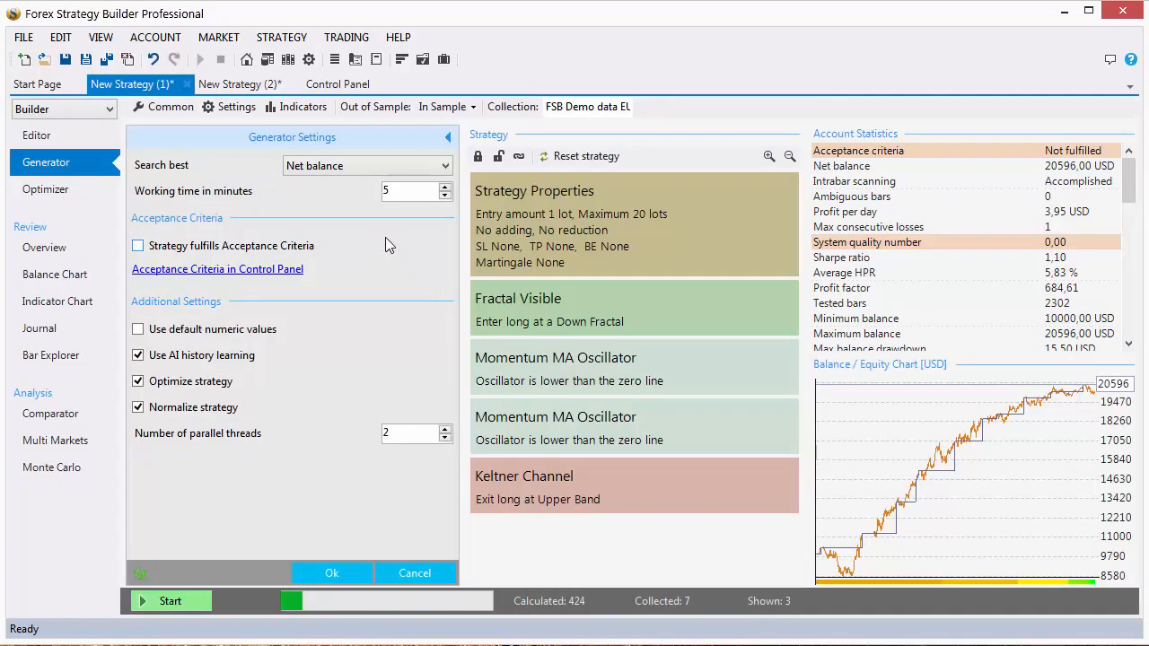
{"action": "mouse_move", "coordinate": [399, 190]}
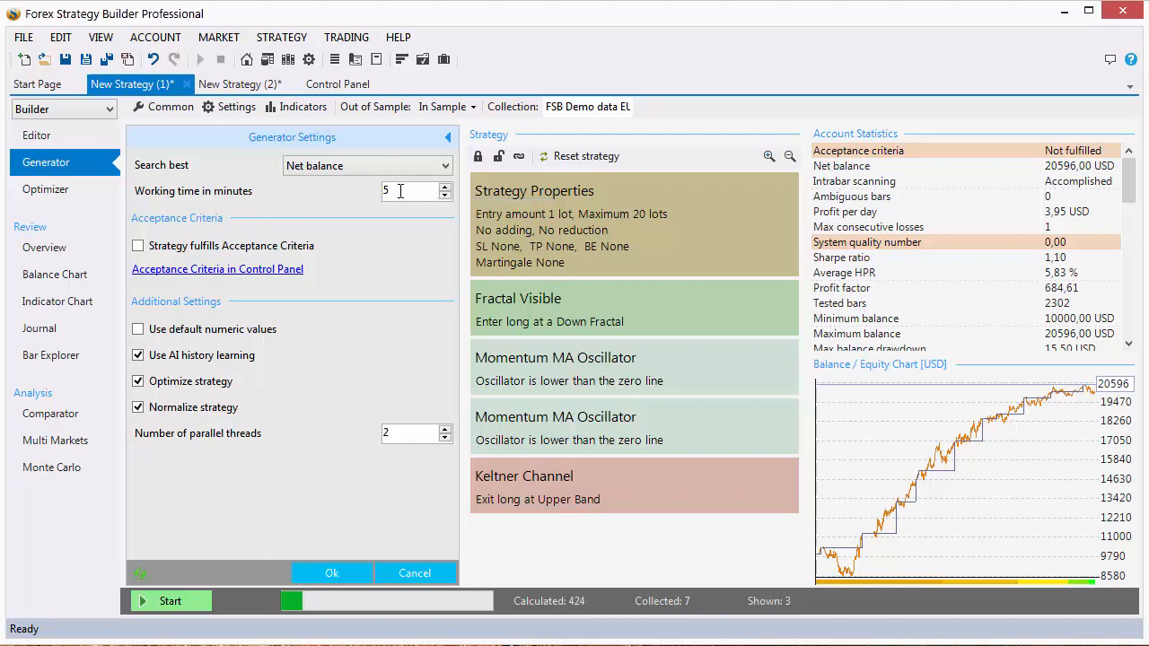
{"action": "mouse_move", "coordinate": [445, 208]}
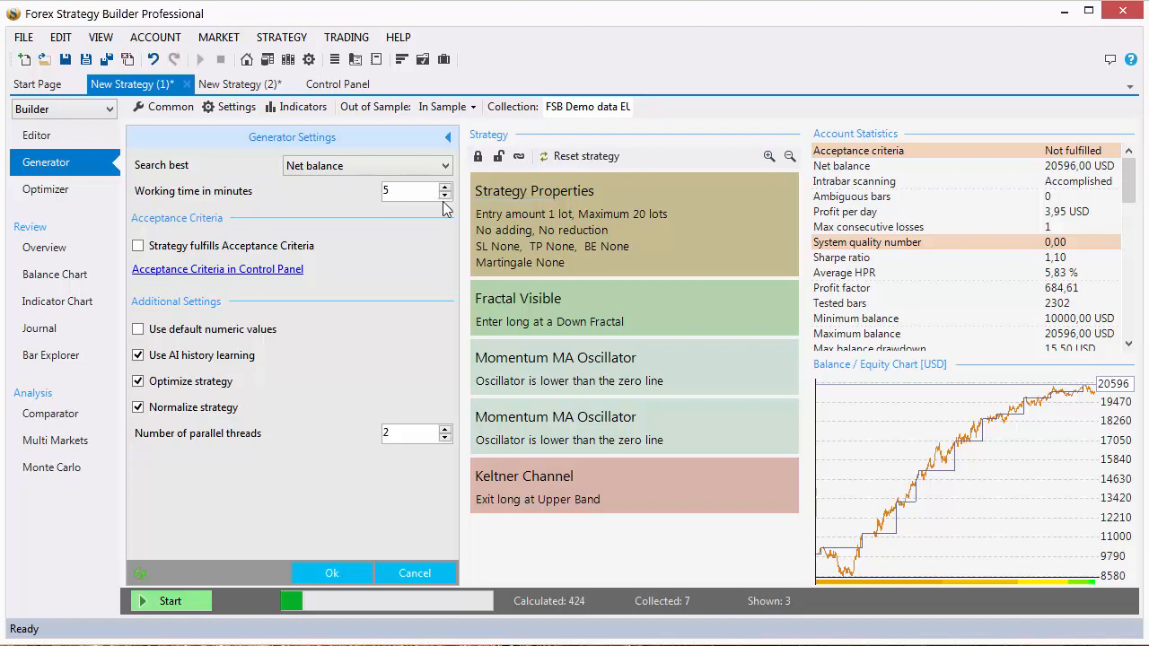
{"action": "mouse_move", "coordinate": [413, 198]}
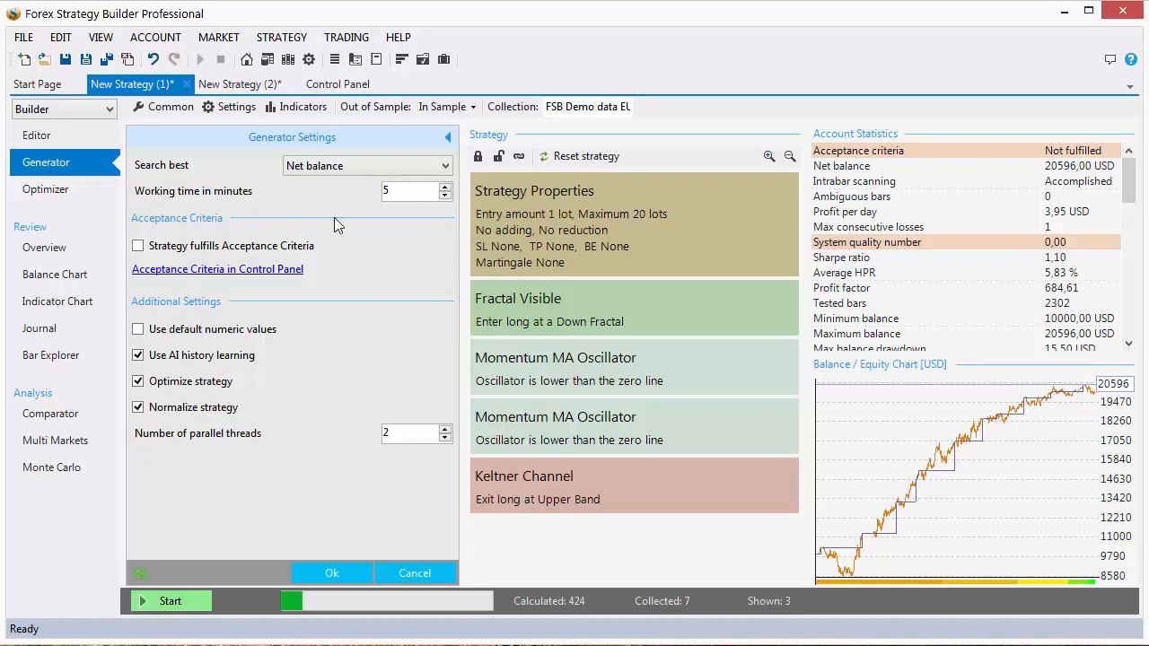
{"action": "mouse_move", "coordinate": [411, 190]}
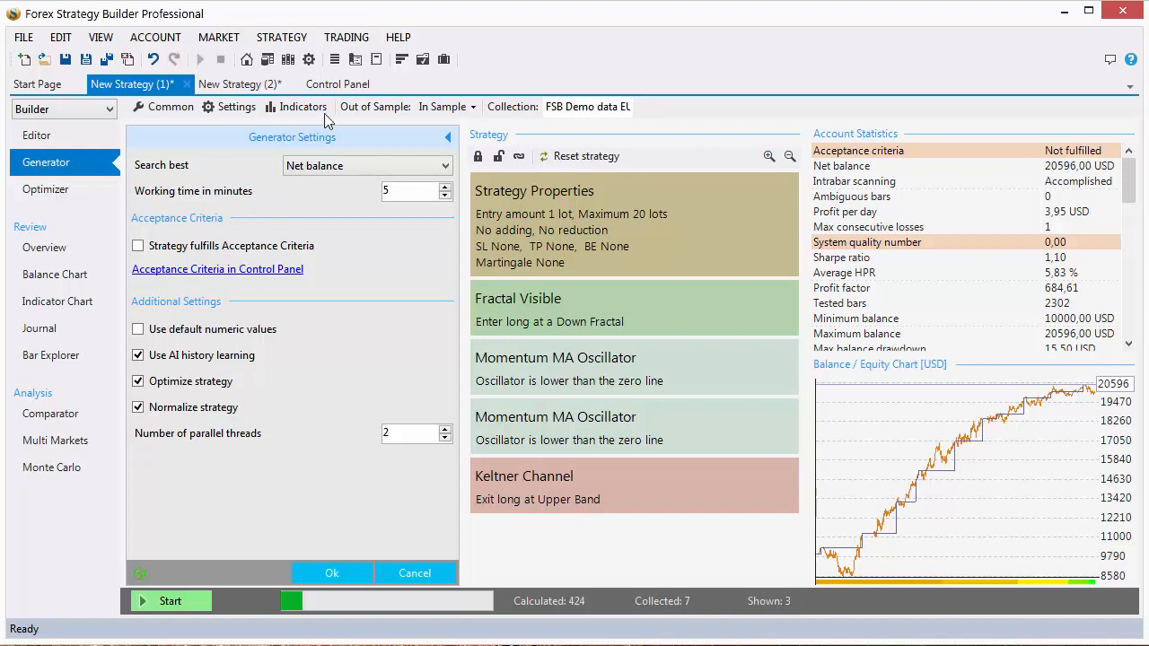
{"action": "mouse_move", "coordinate": [413, 190]}
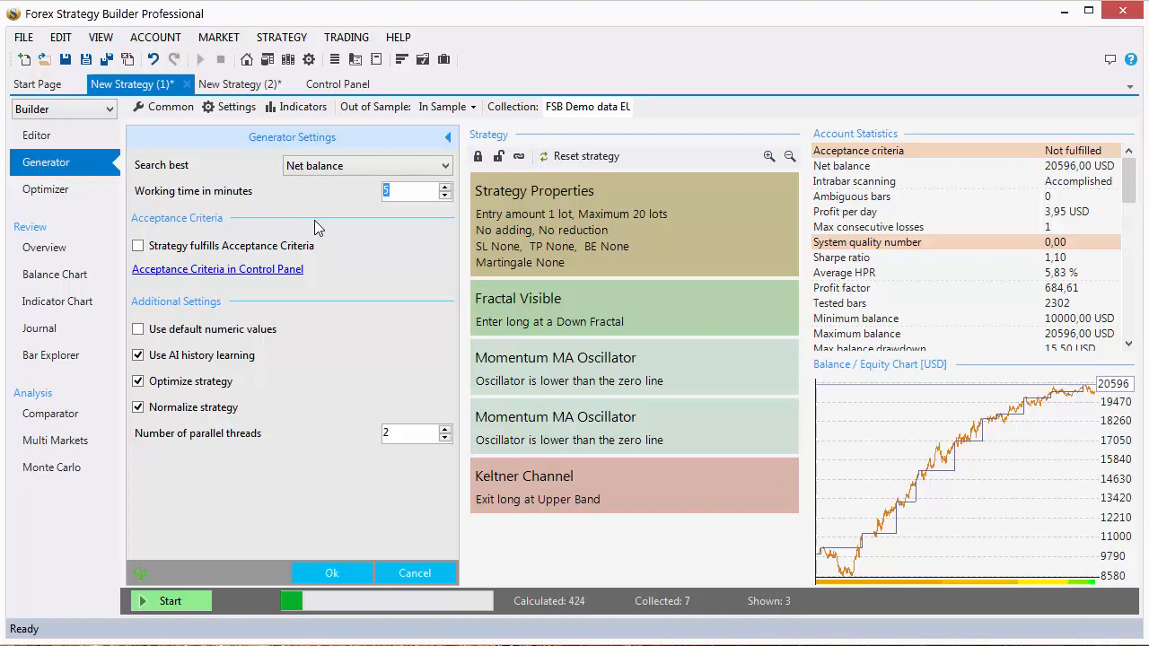
{"action": "mouse_move", "coordinate": [331, 572]}
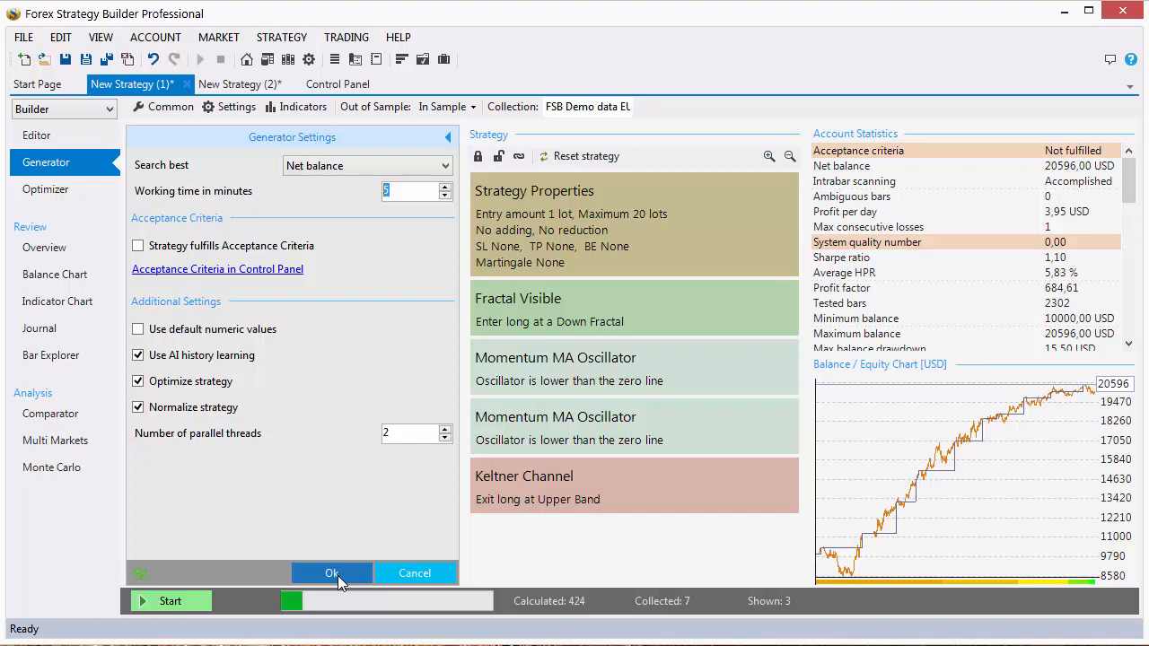
{"action": "mouse_move", "coordinate": [352, 578]}
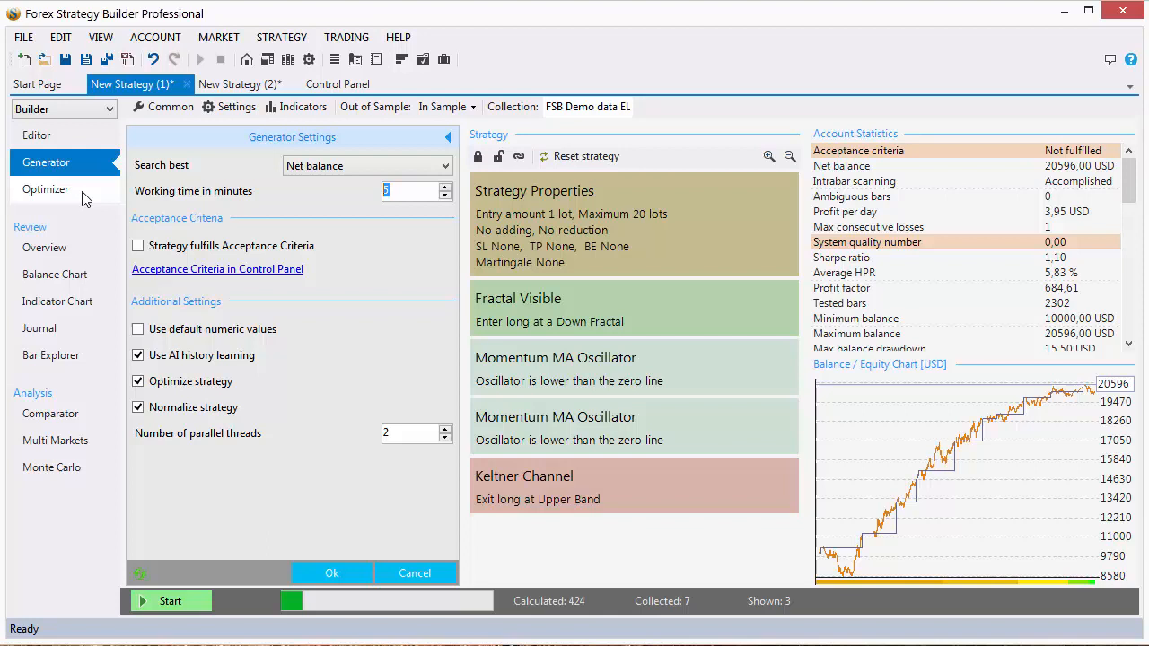
{"action": "mouse_move", "coordinate": [47, 196]}
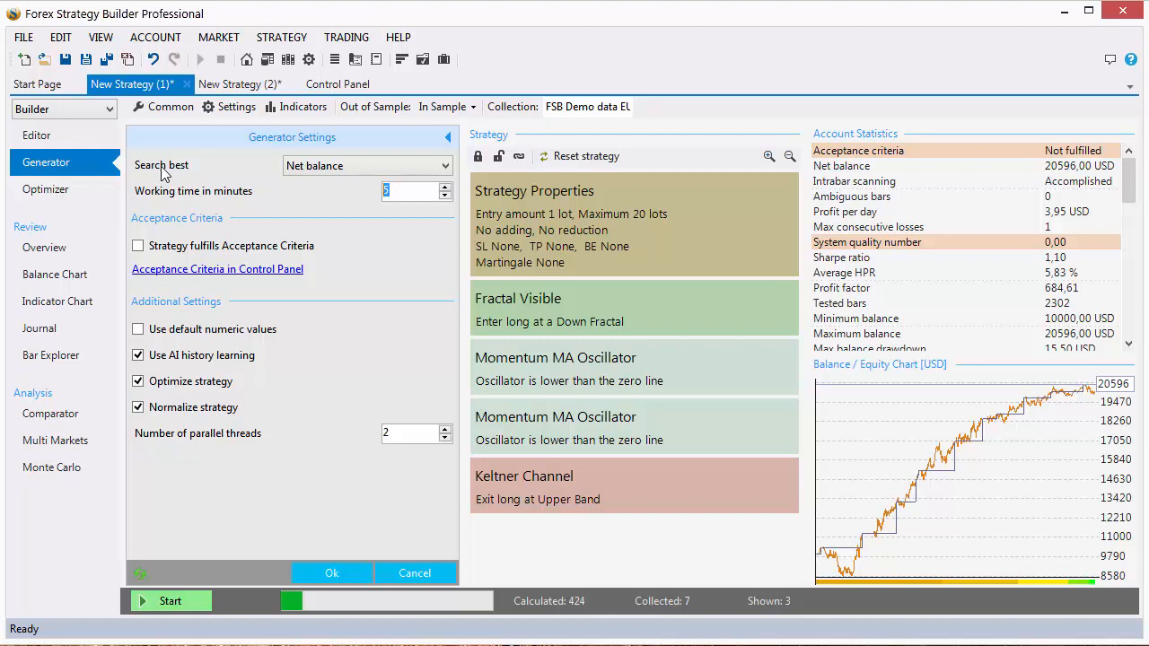
{"action": "mouse_move", "coordinate": [327, 183]}
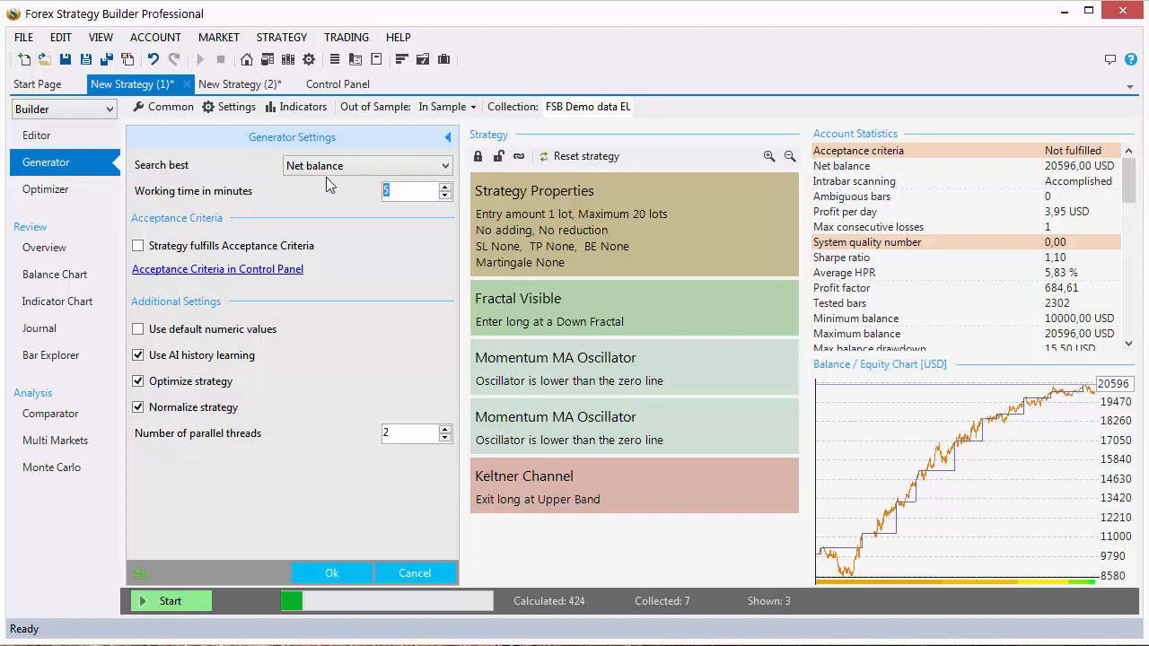
{"action": "mouse_move", "coordinate": [242, 456]}
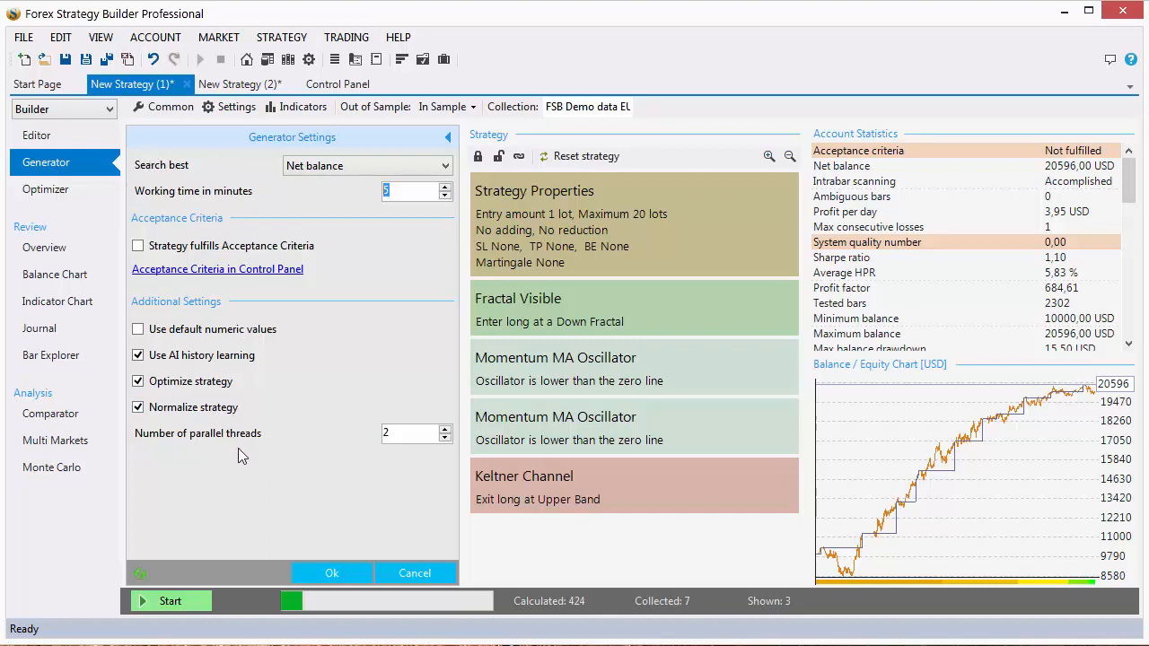
{"action": "mouse_move", "coordinate": [247, 462]}
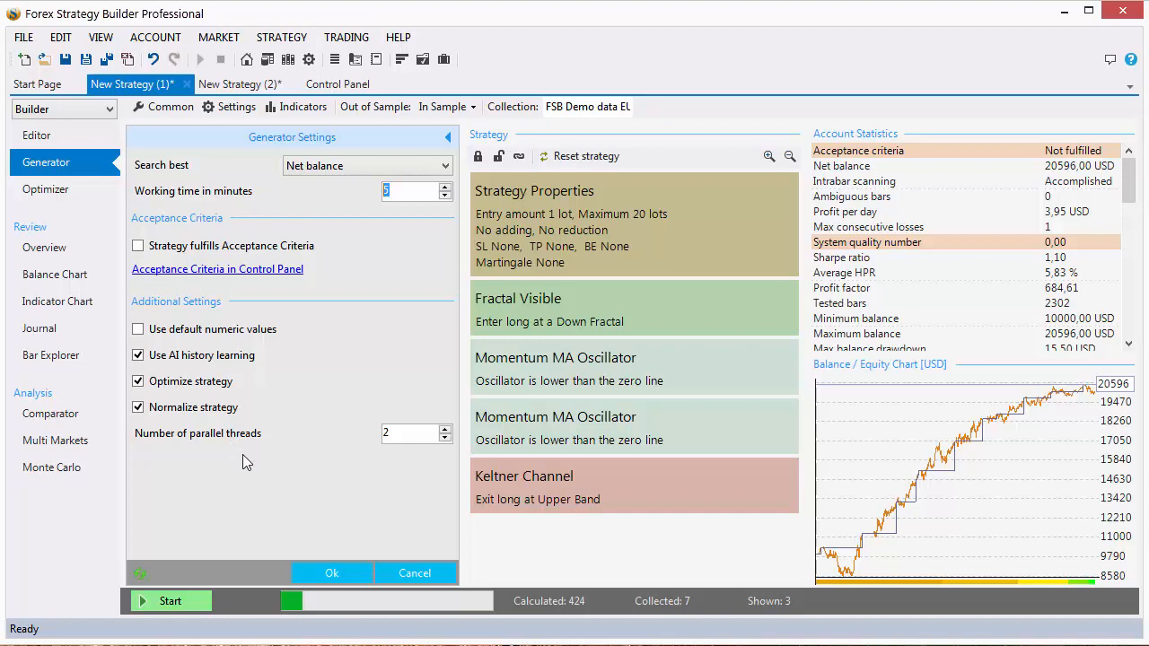
{"action": "mouse_move", "coordinate": [235, 460]}
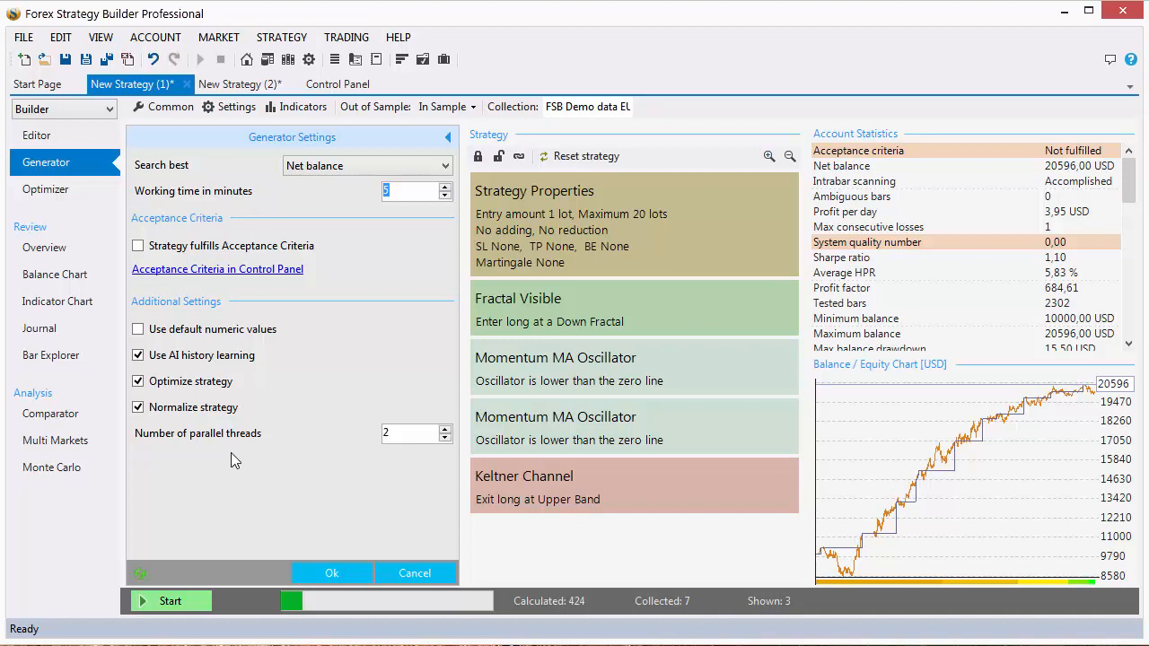
{"action": "mouse_move", "coordinate": [255, 474]}
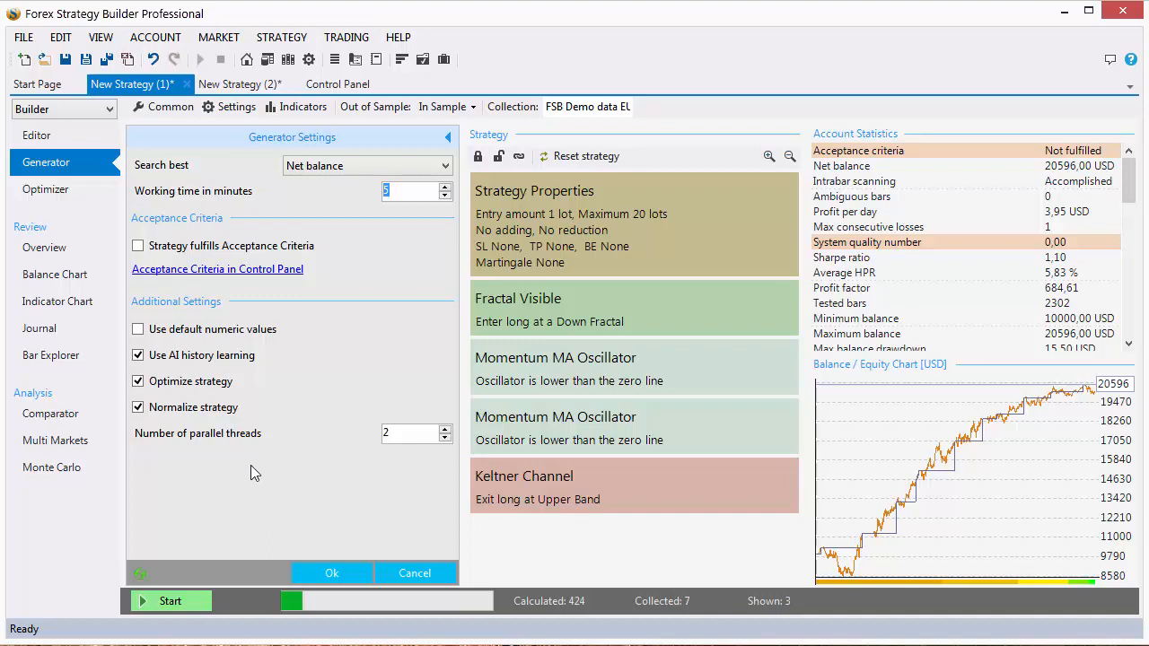
{"action": "mouse_move", "coordinate": [58, 213]}
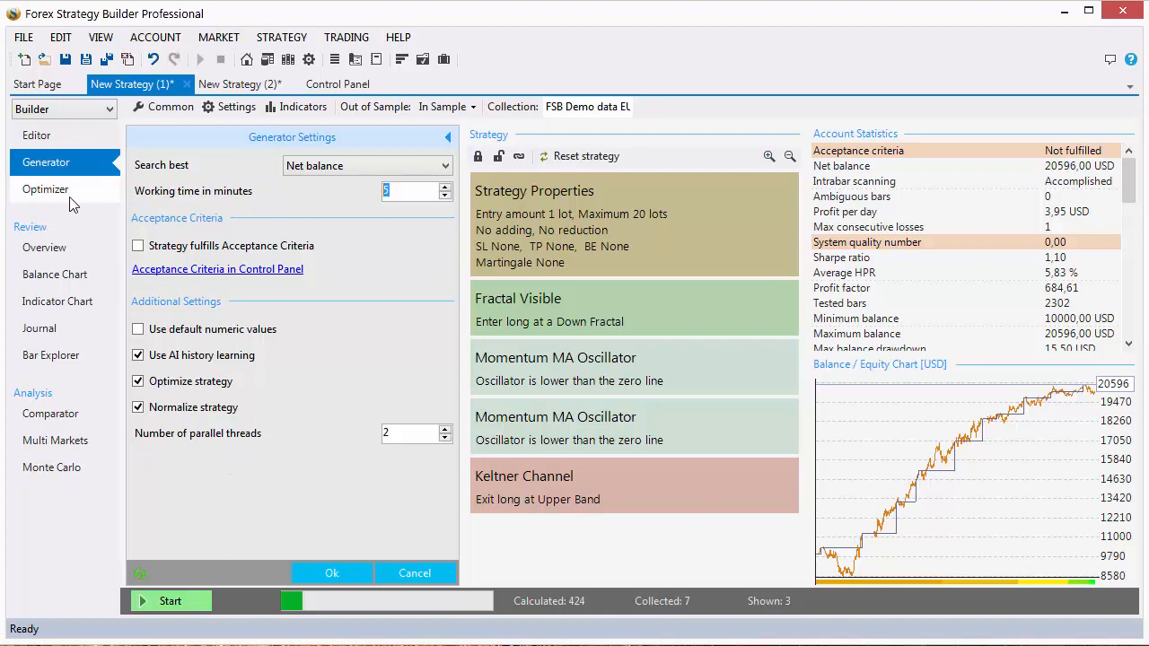
{"action": "mouse_move", "coordinate": [72, 202]}
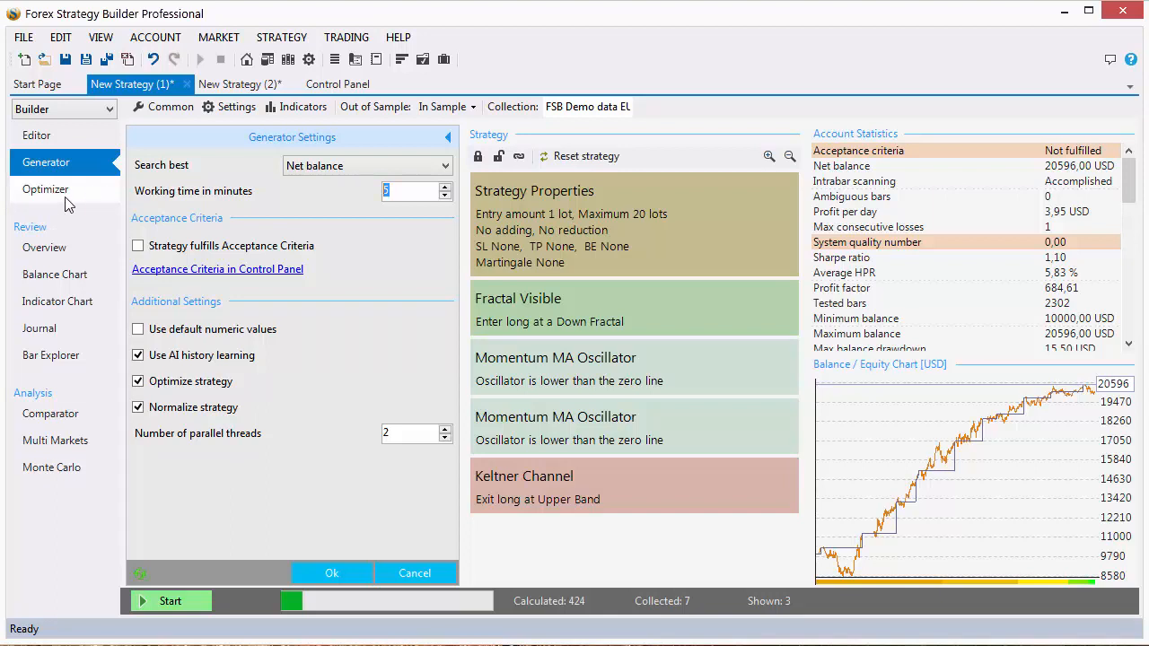
{"action": "mouse_move", "coordinate": [215, 431]}
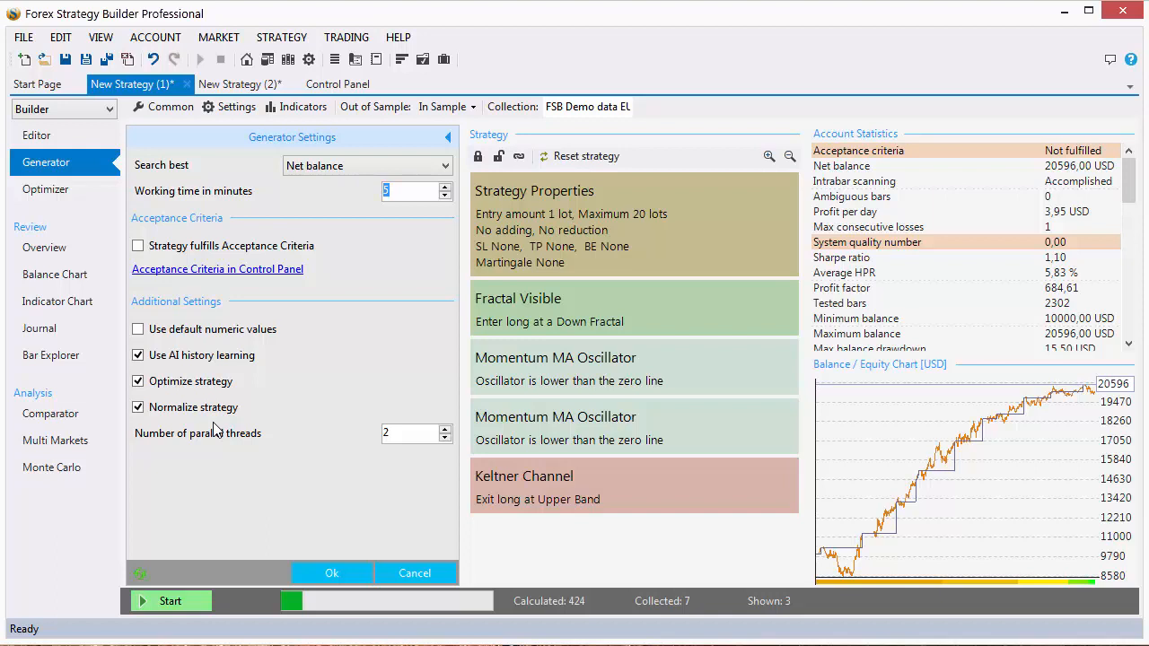
{"action": "mouse_move", "coordinate": [223, 446]}
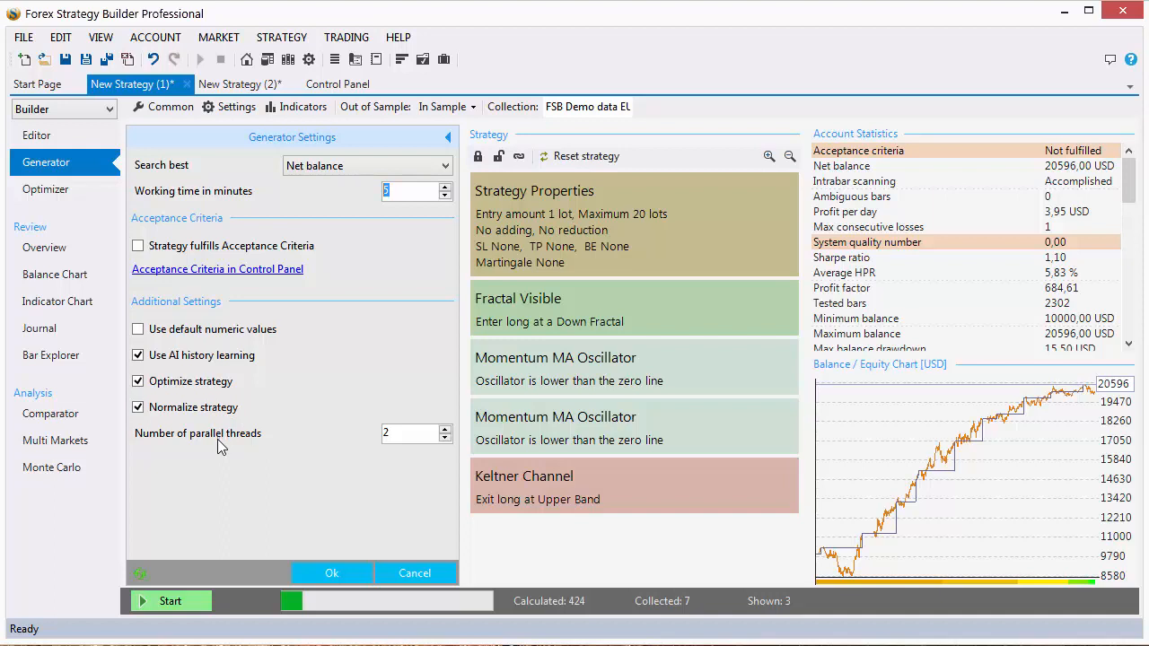
{"action": "mouse_move", "coordinate": [578, 406]}
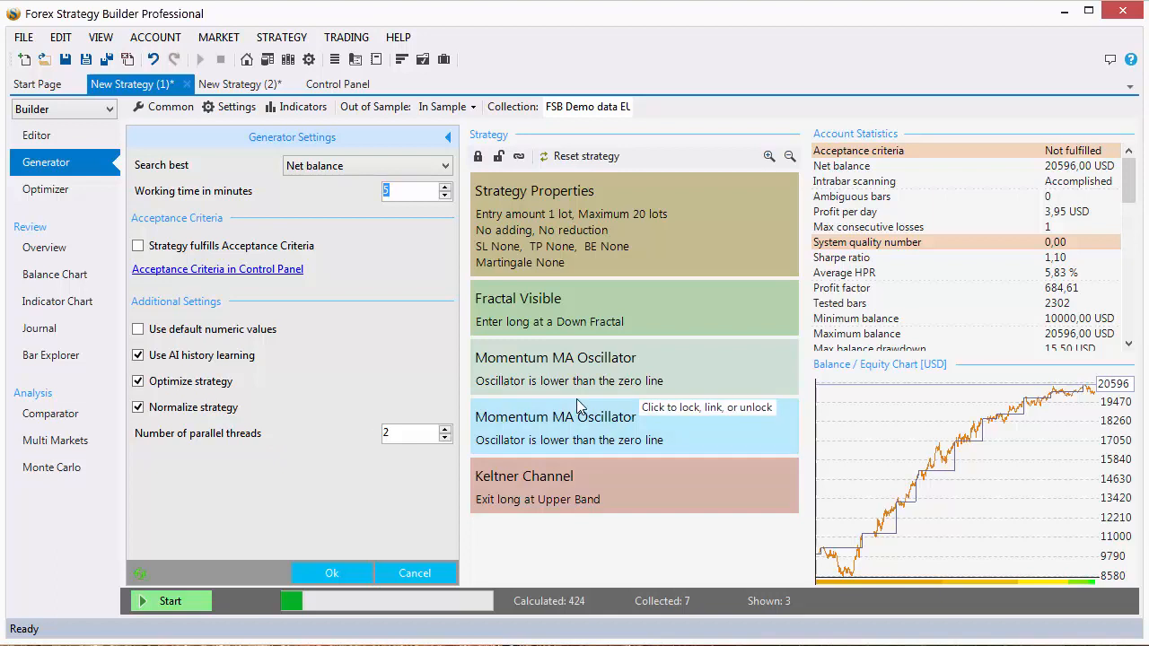
{"action": "mouse_move", "coordinate": [596, 442]}
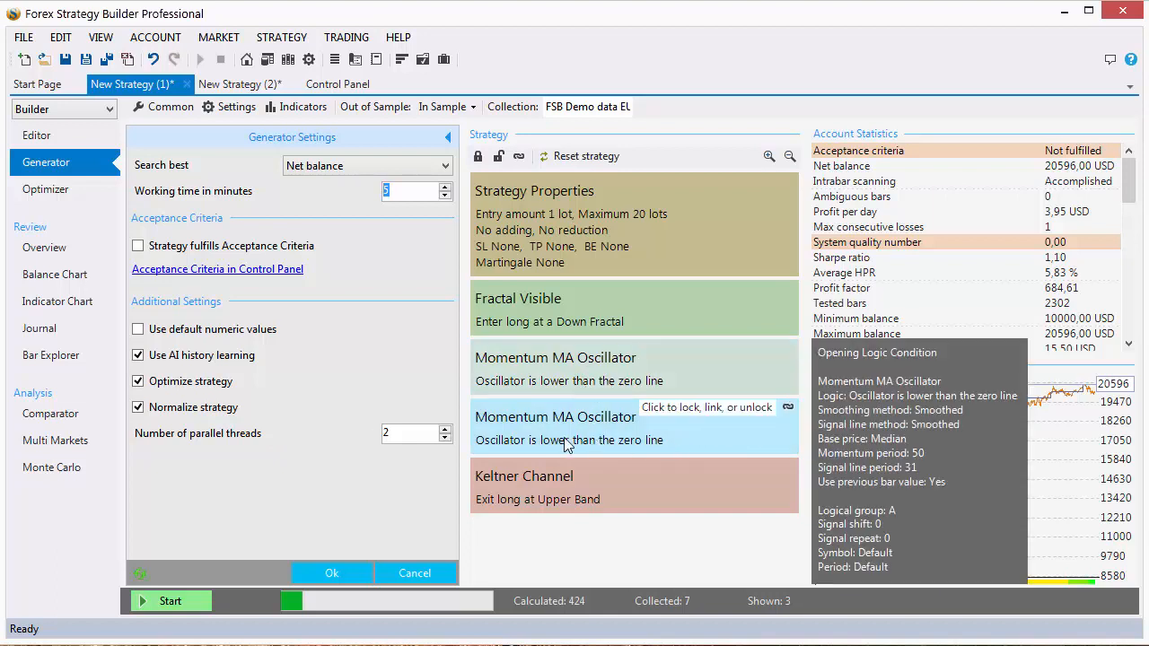
{"action": "mouse_move", "coordinate": [555, 427]}
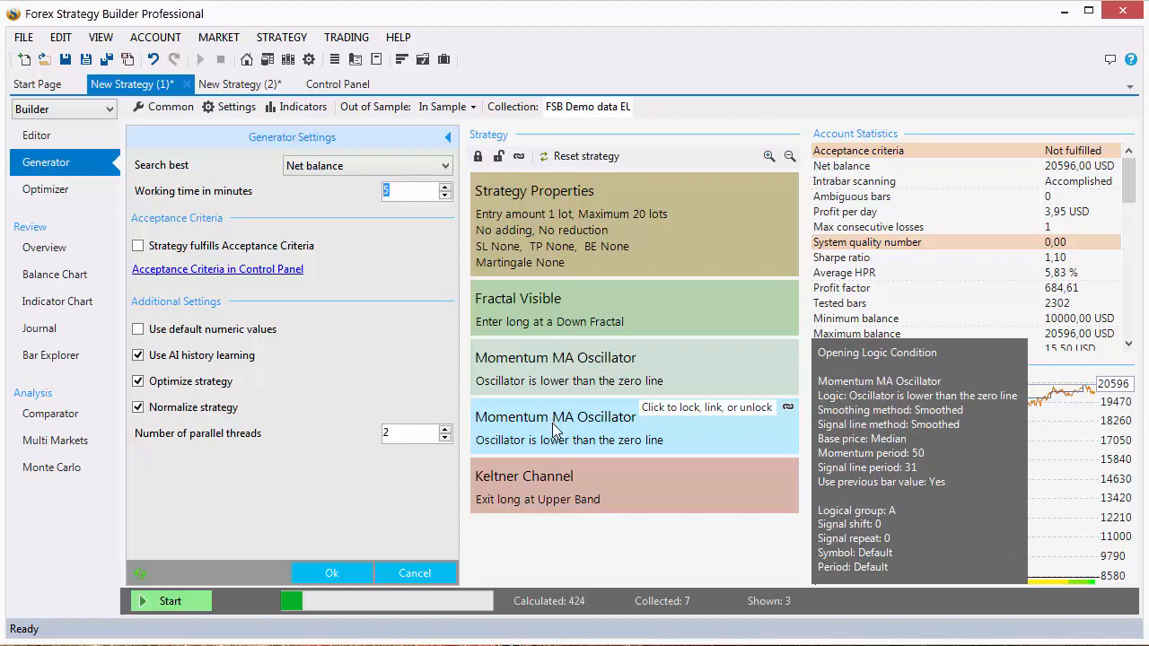
{"action": "mouse_move", "coordinate": [557, 438]}
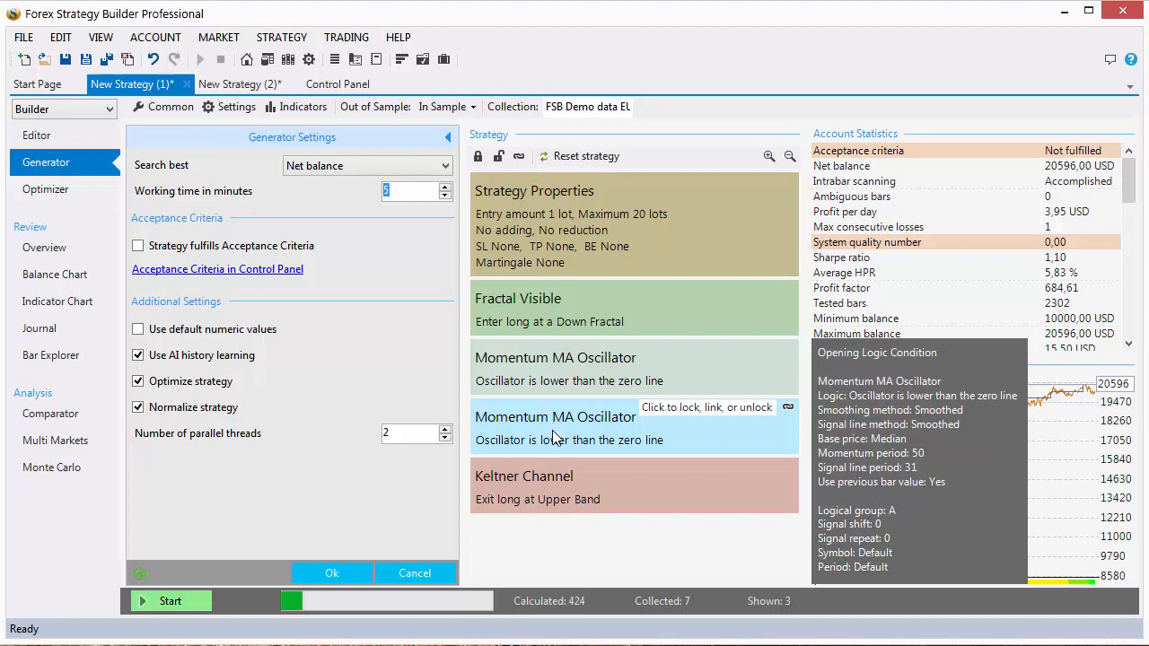
{"action": "mouse_move", "coordinate": [585, 517]}
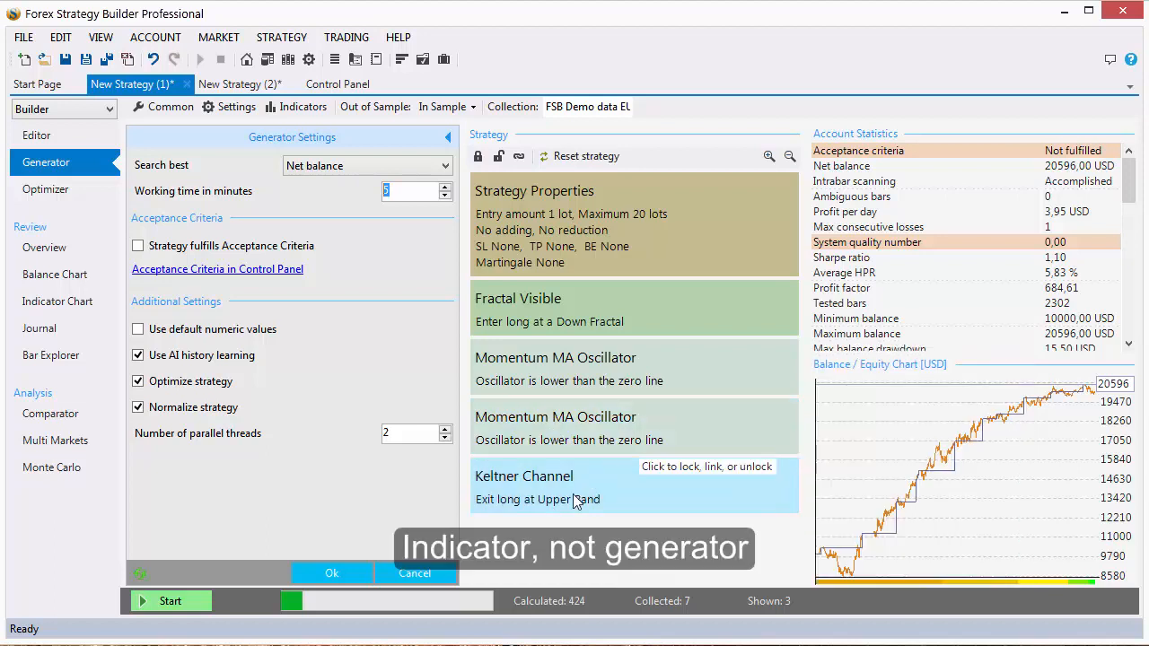
{"action": "mouse_move", "coordinate": [581, 499]}
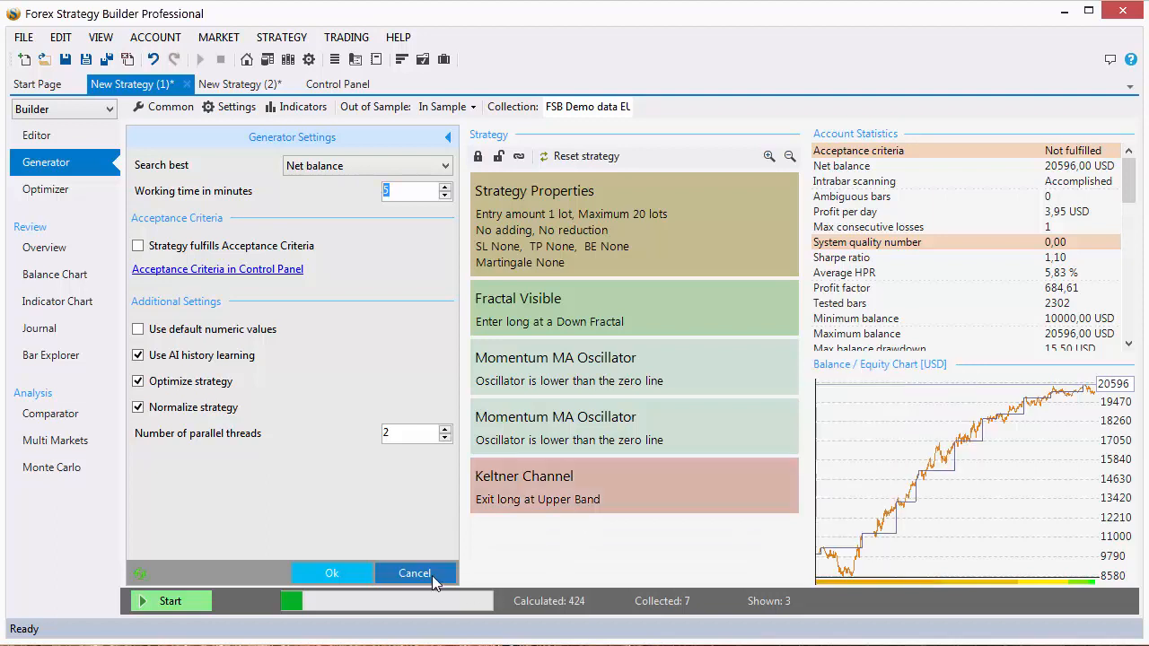
{"action": "mouse_move", "coordinate": [618, 399]}
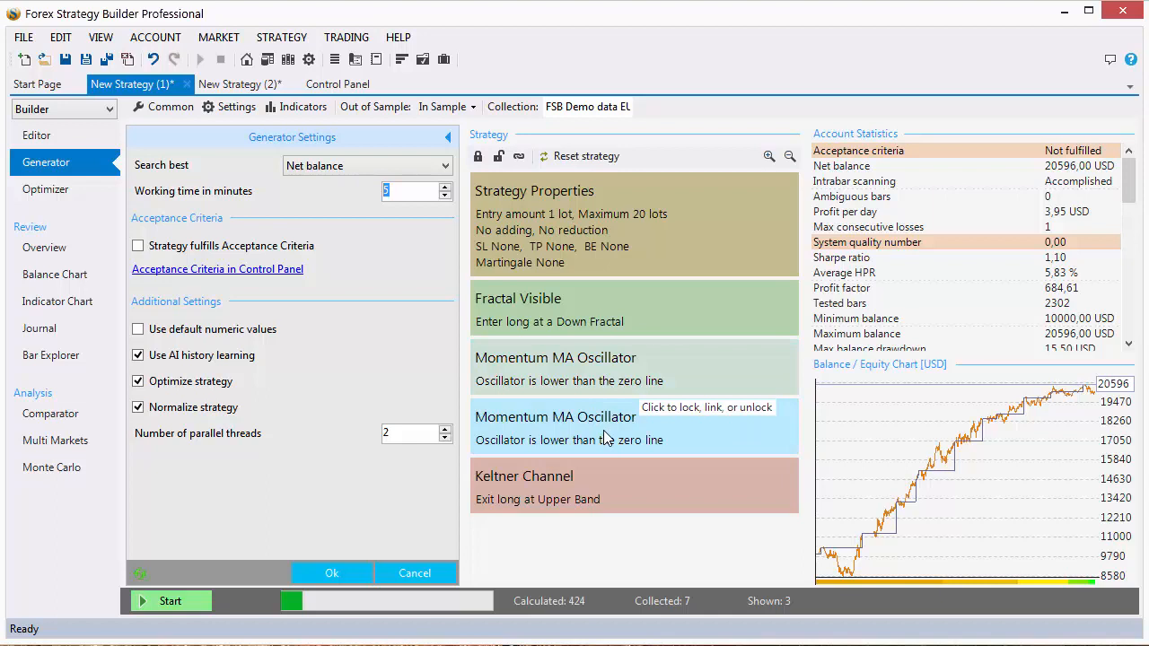
{"action": "mouse_move", "coordinate": [666, 440]}
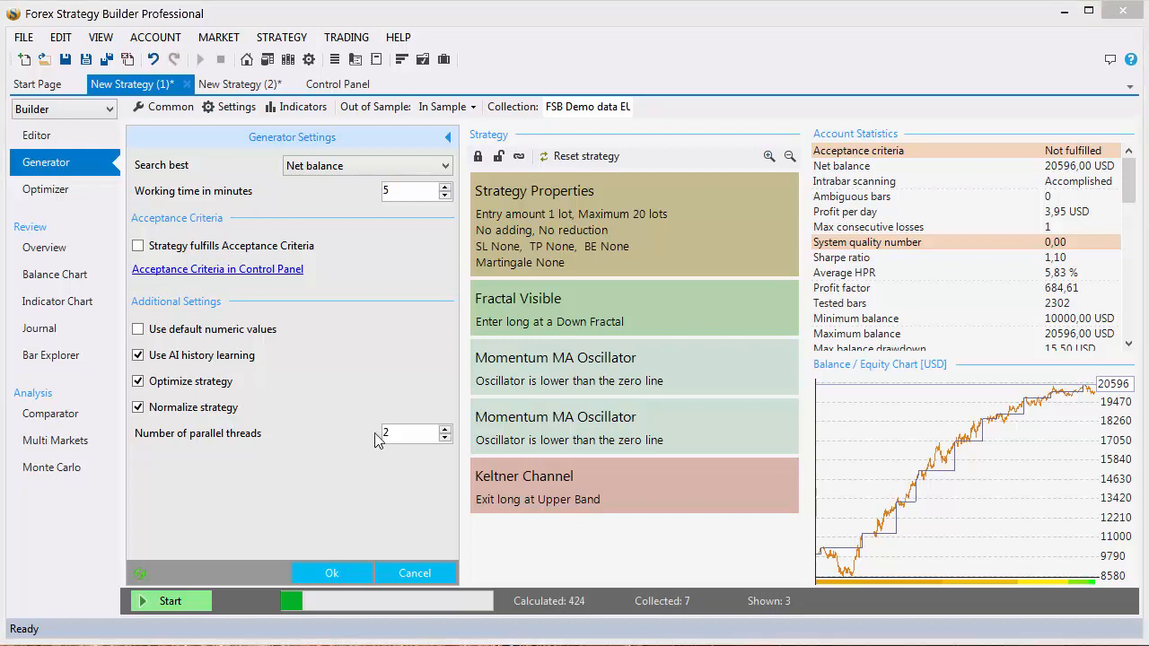
{"action": "mouse_move", "coordinate": [404, 456]}
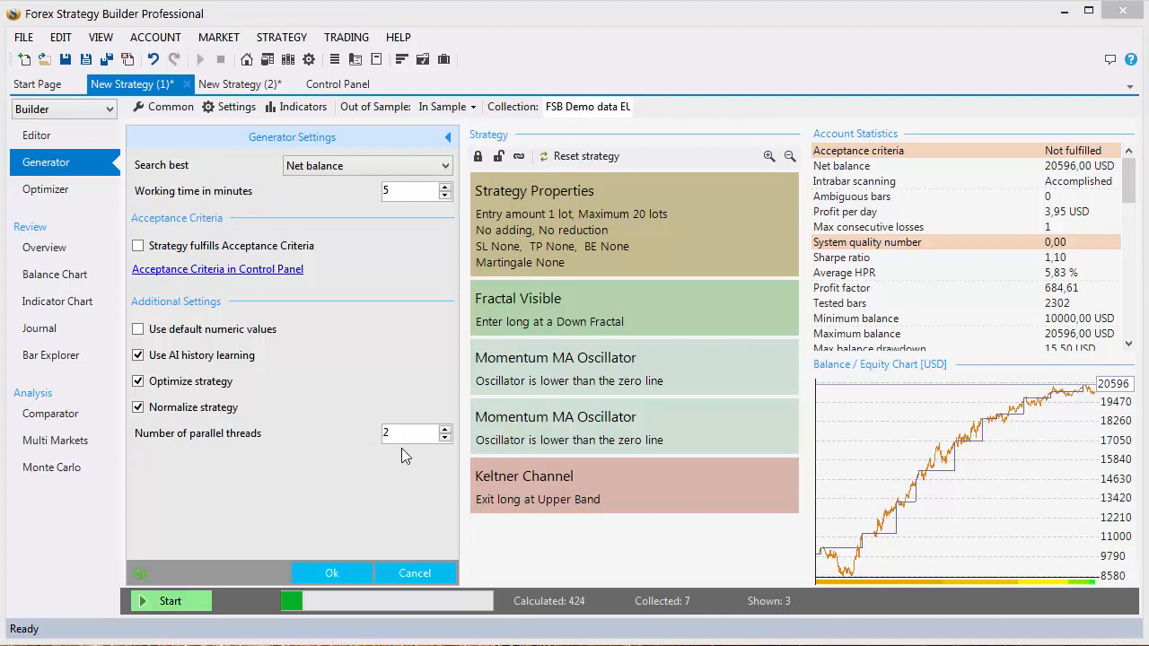
{"action": "mouse_move", "coordinate": [377, 476]}
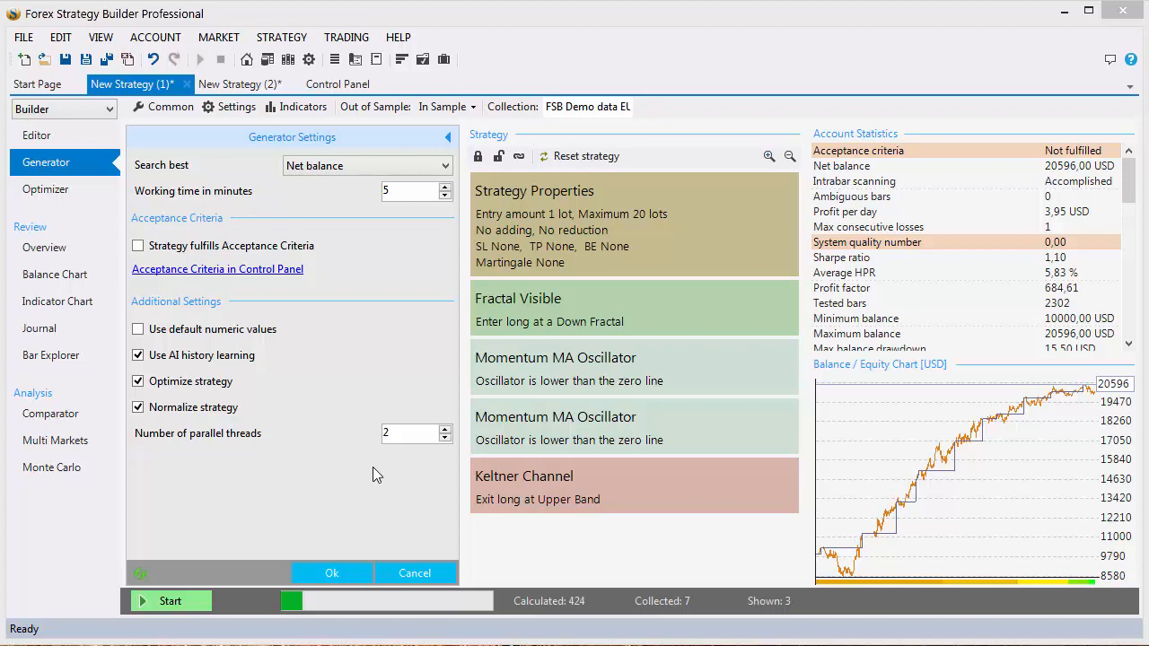
{"action": "left_click", "coordinate": [441, 428]}
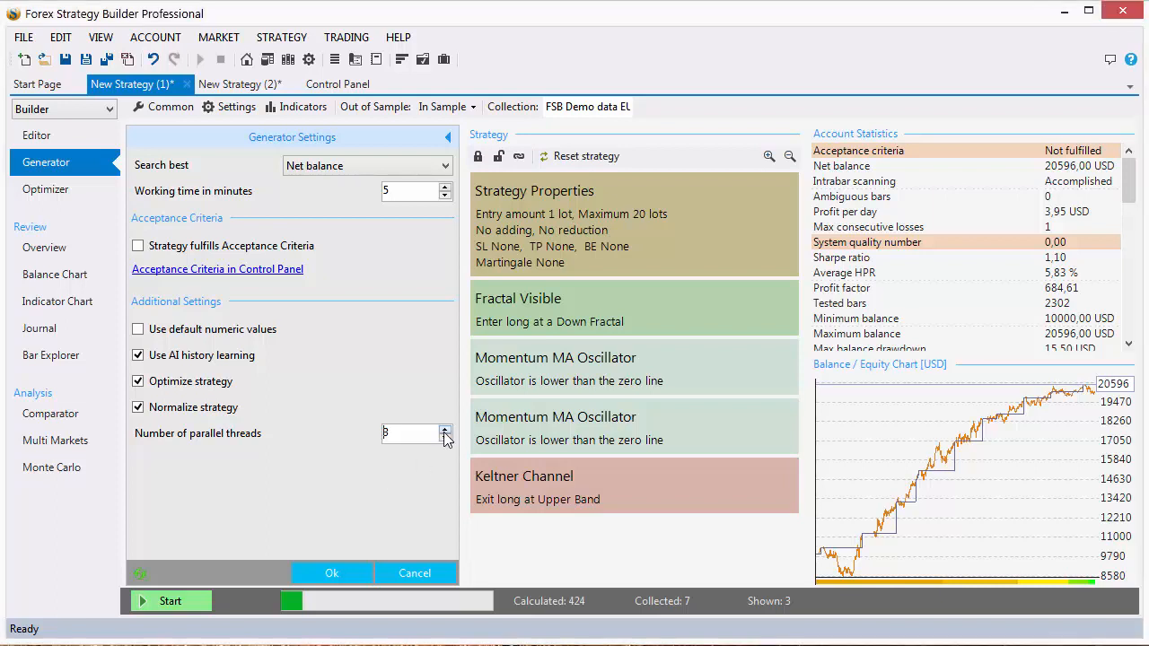
{"action": "left_click", "coordinate": [442, 427]}
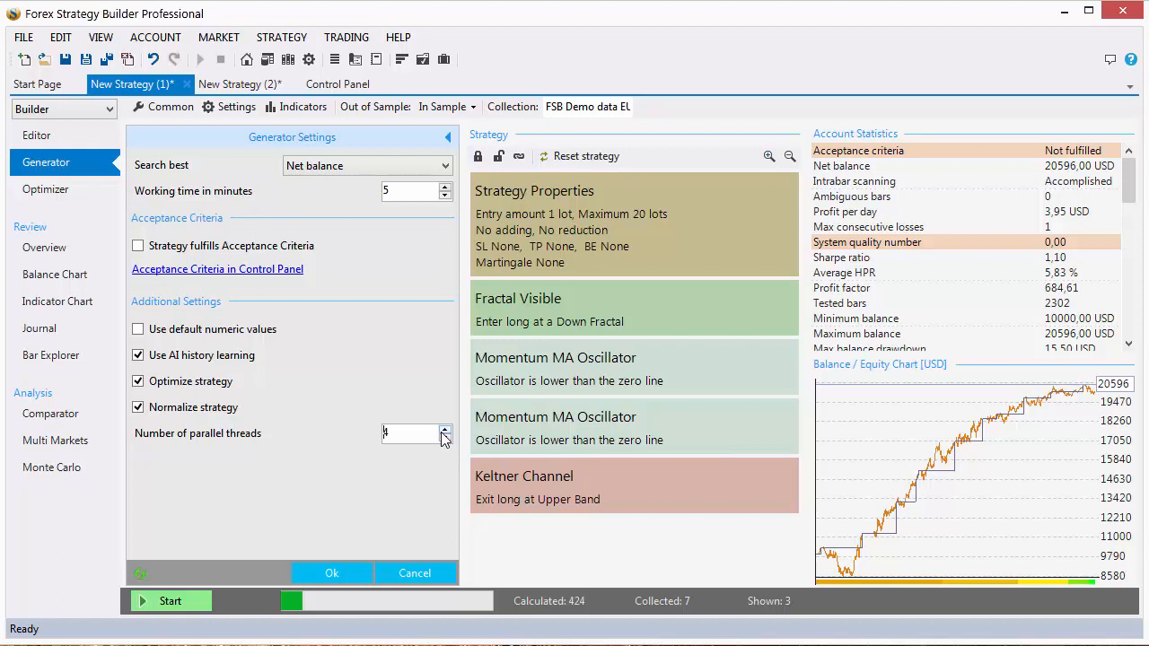
{"action": "mouse_move", "coordinate": [449, 442]}
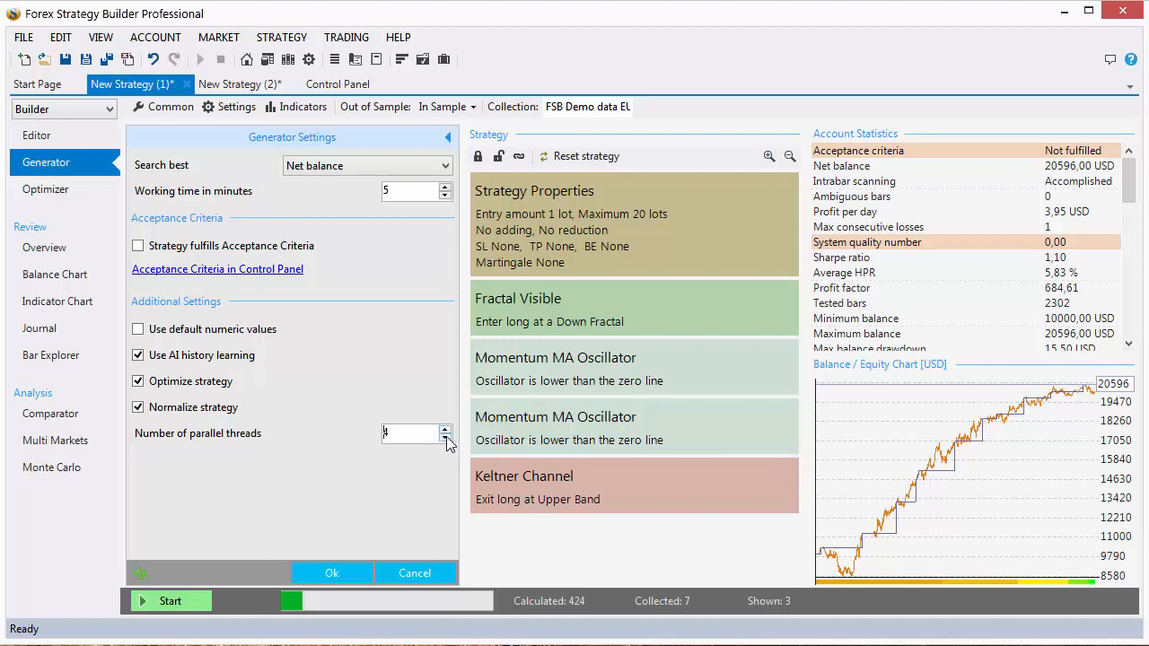
{"action": "mouse_move", "coordinate": [456, 448]}
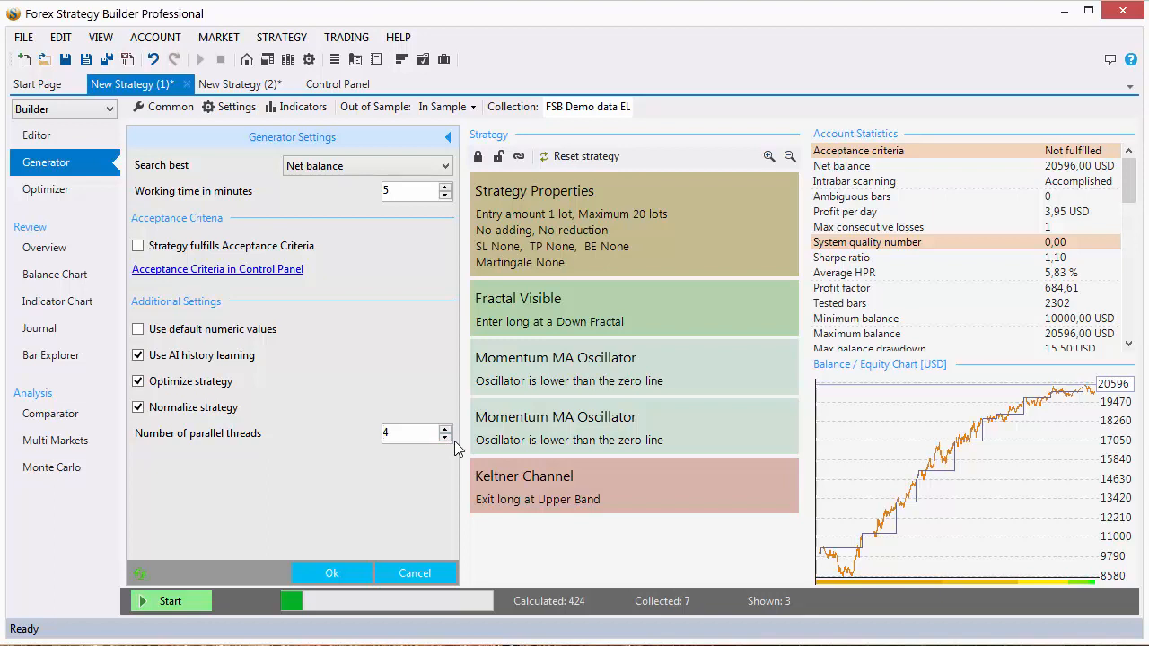
{"action": "mouse_move", "coordinate": [440, 495]}
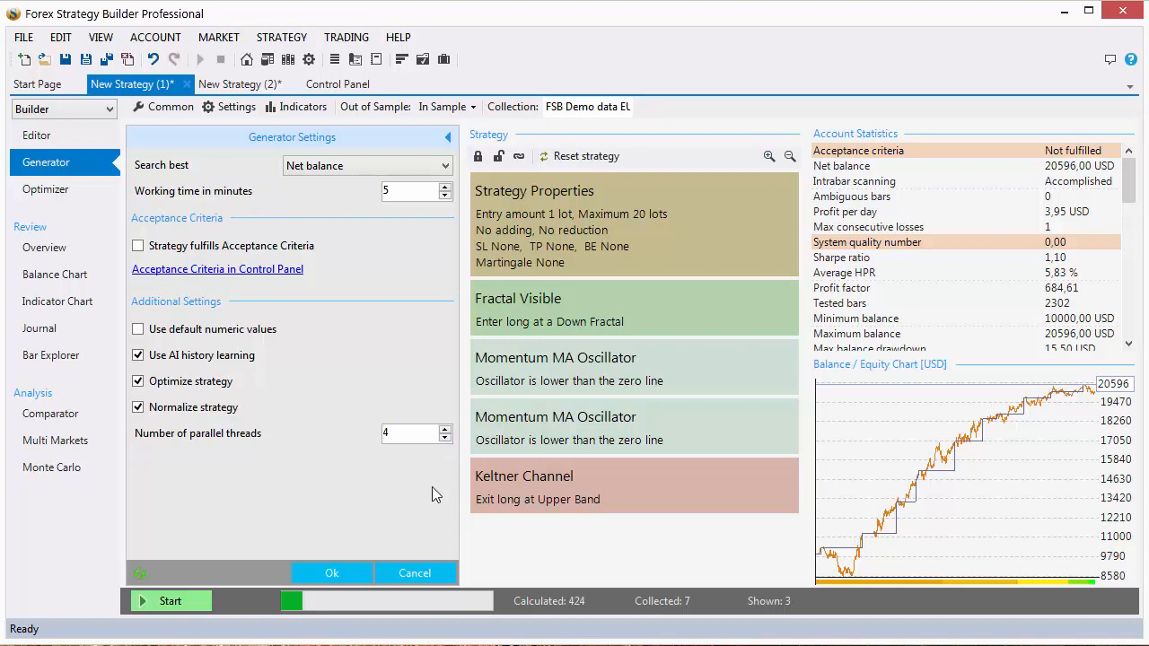
{"action": "mouse_move", "coordinate": [427, 492]}
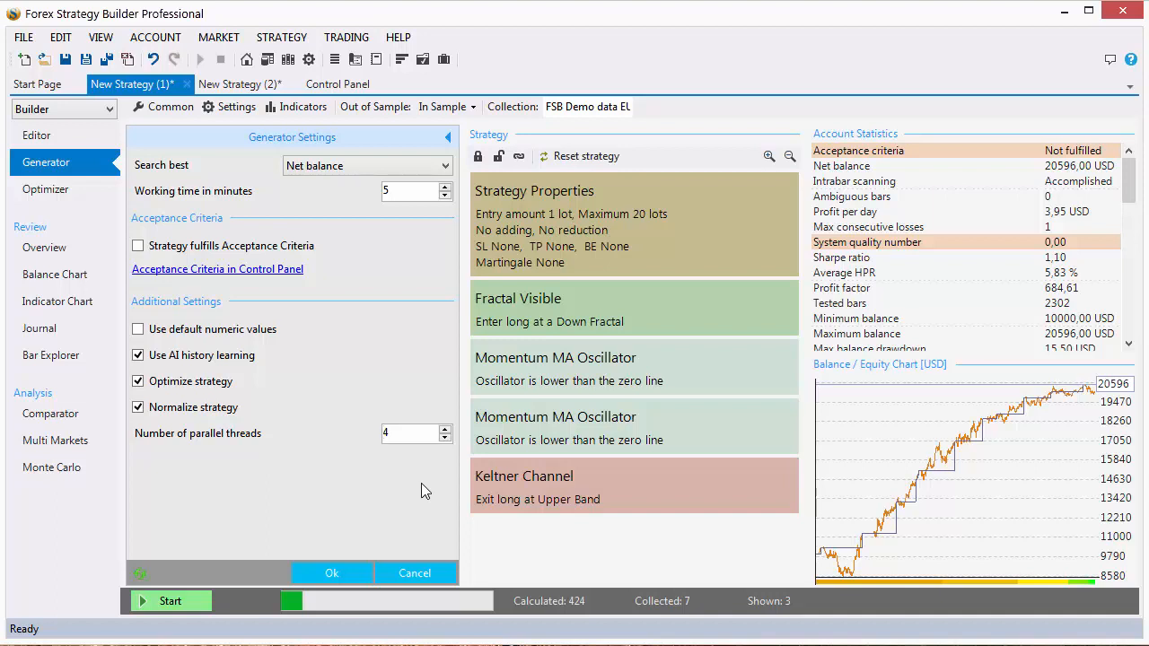
{"action": "mouse_move", "coordinate": [435, 463]}
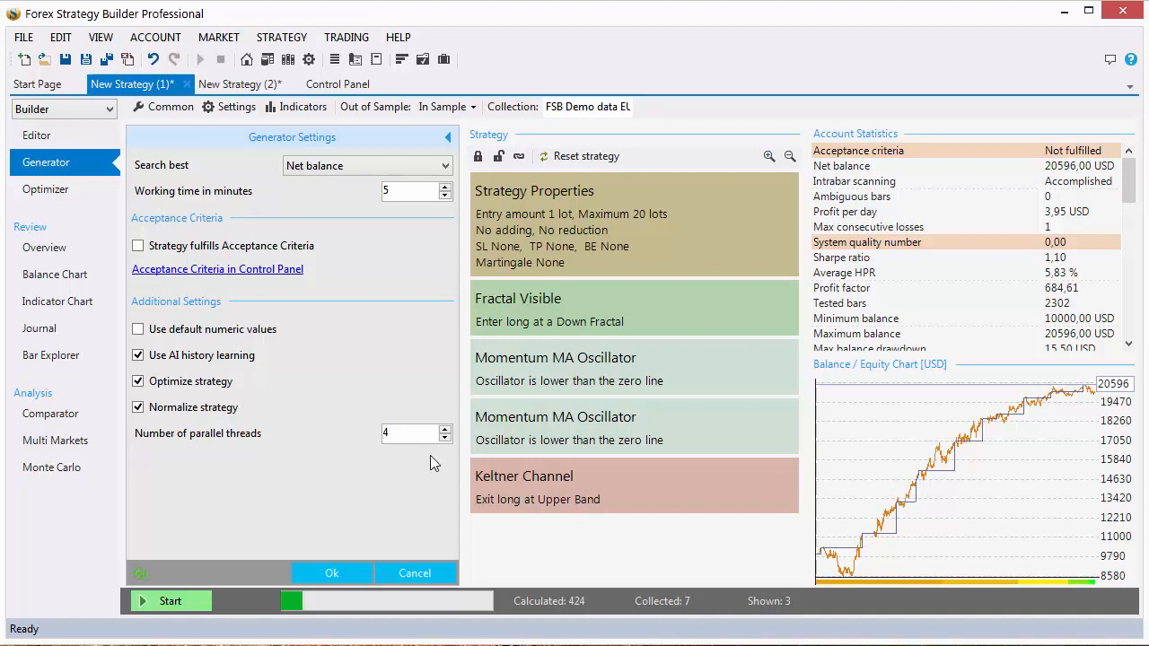
{"action": "mouse_move", "coordinate": [439, 463]}
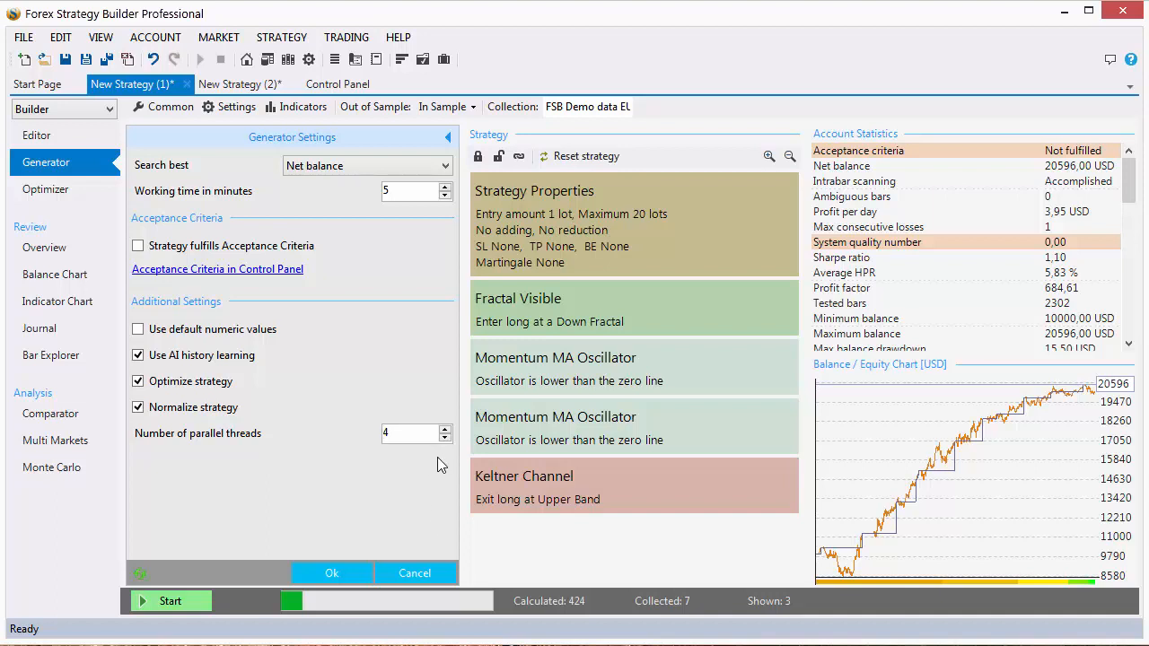
{"action": "mouse_move", "coordinate": [441, 466]}
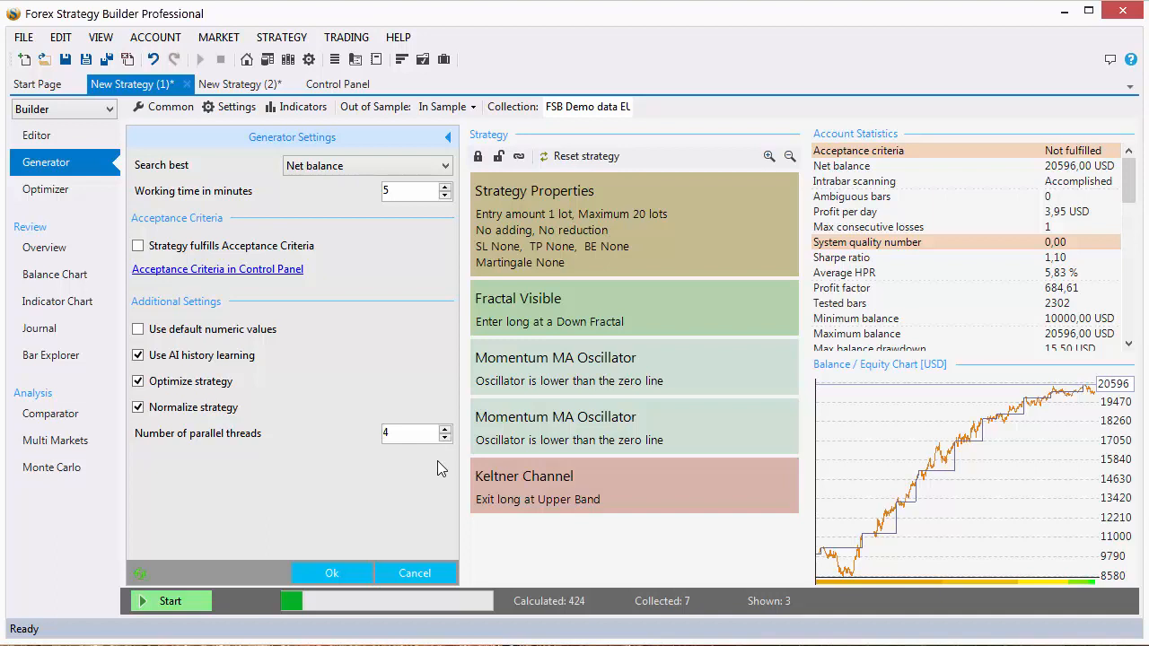
{"action": "mouse_move", "coordinate": [439, 471]}
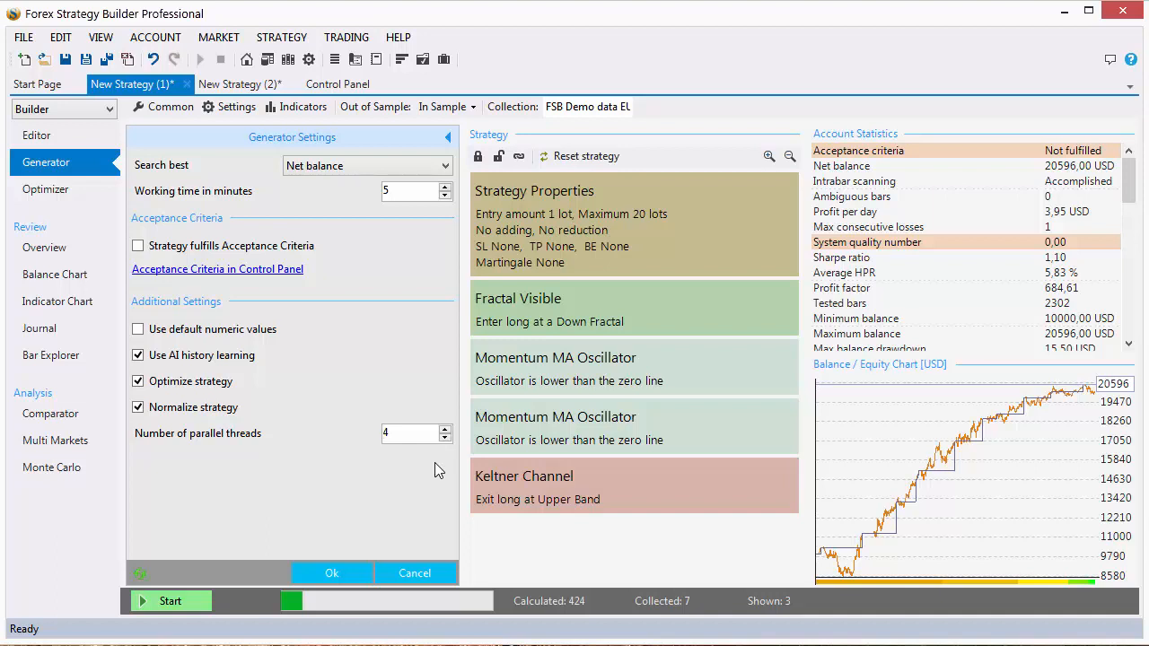
{"action": "left_click", "coordinate": [410, 432]}
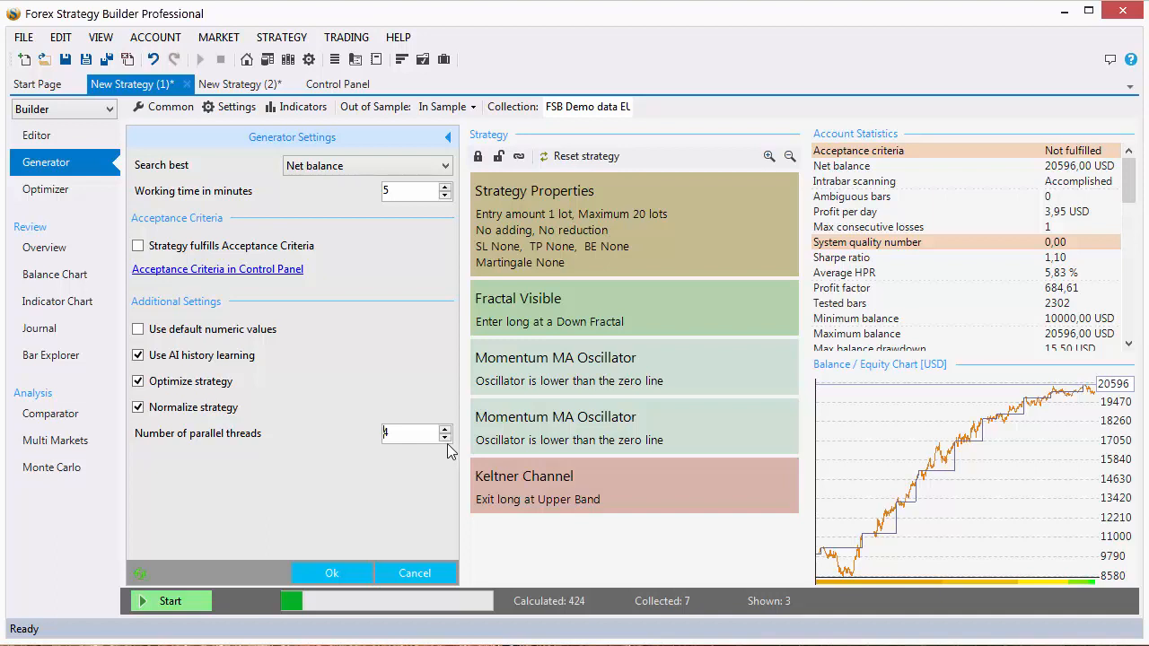
{"action": "left_click", "coordinate": [441, 427]}
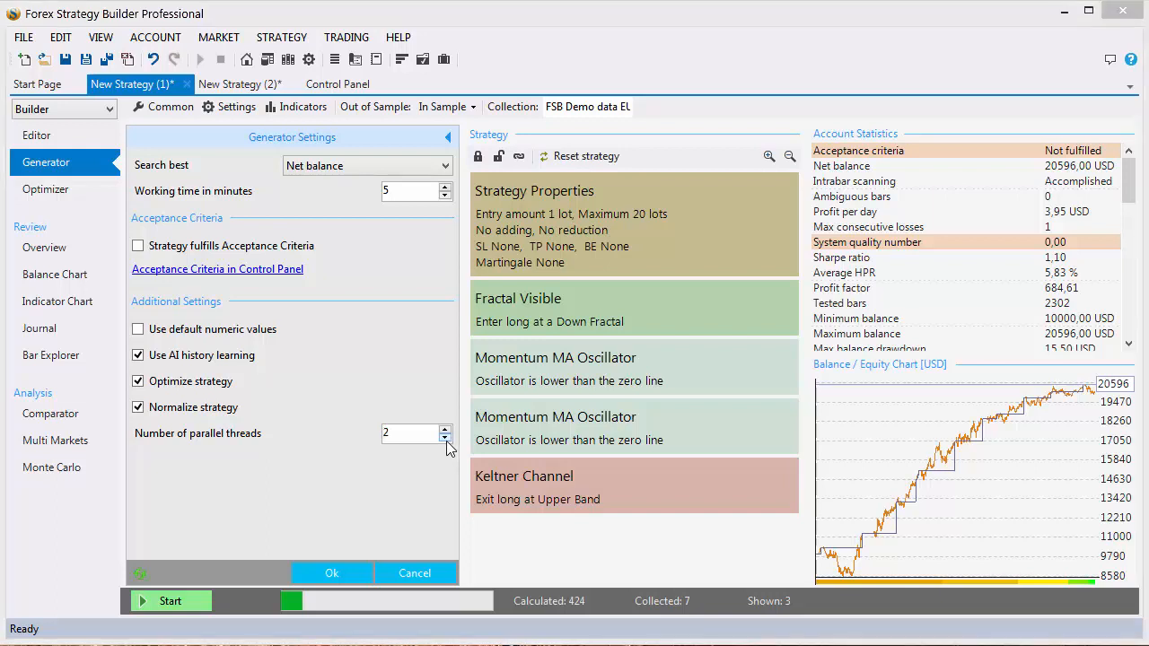